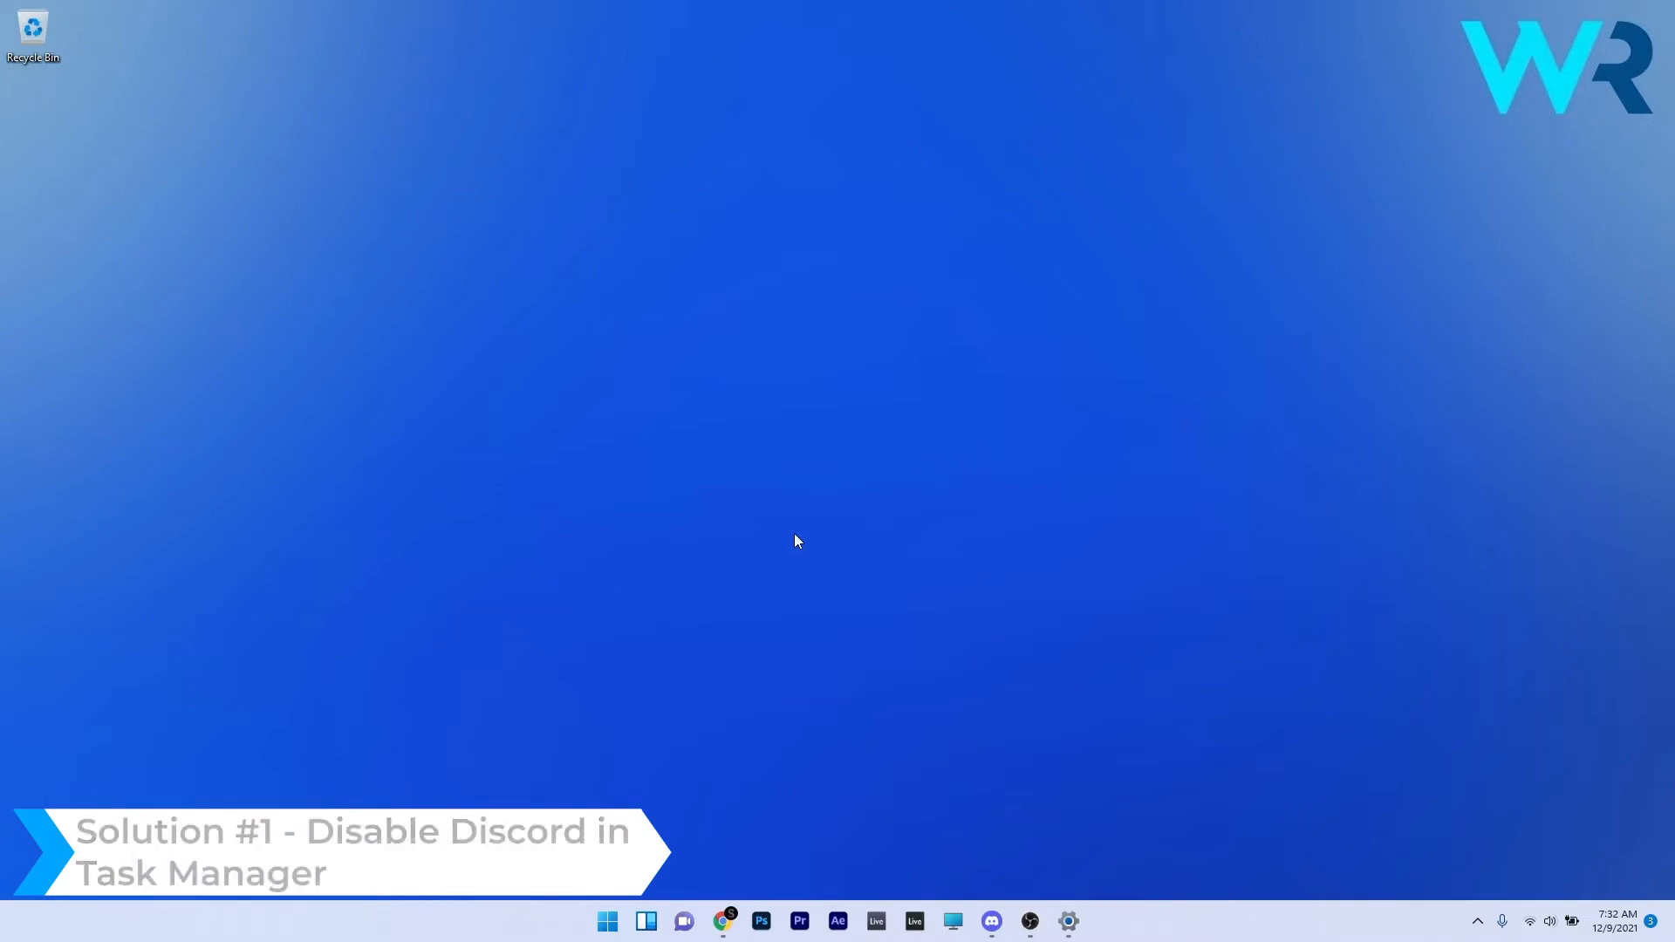
Step: End the Discord (32 bit) task from Task Manager and close Task Manager
{"action": "right_click", "coordinate": [607, 921]}
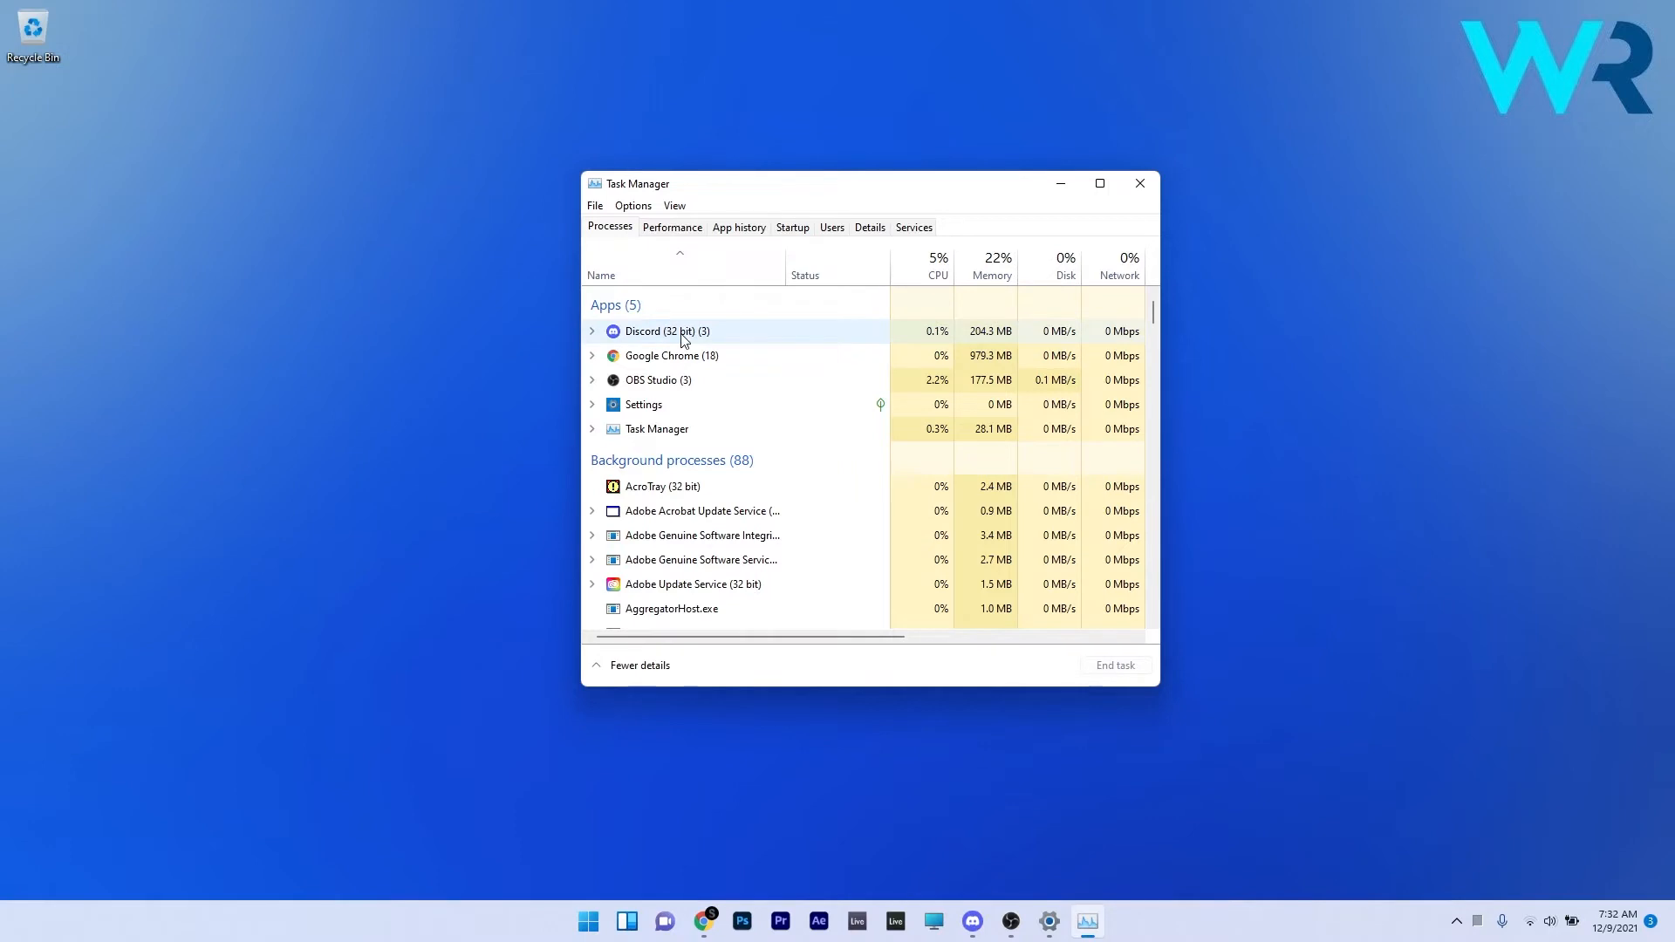
{"action": "right_click", "coordinate": [667, 331]}
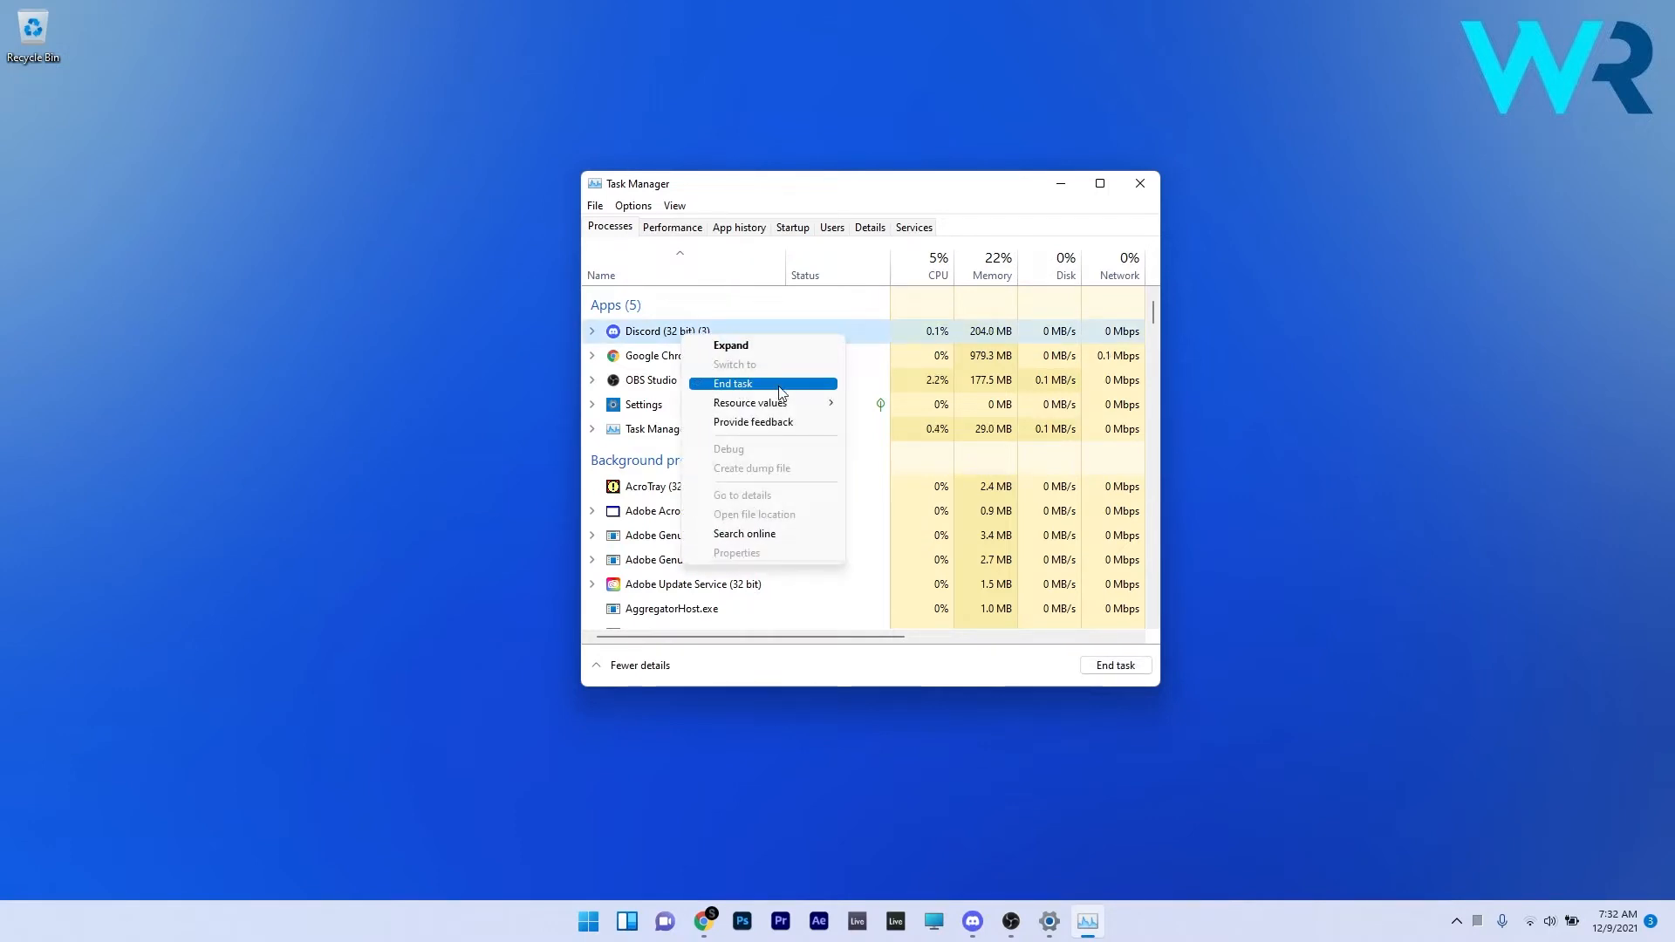
{"action": "left_click", "coordinate": [732, 382]}
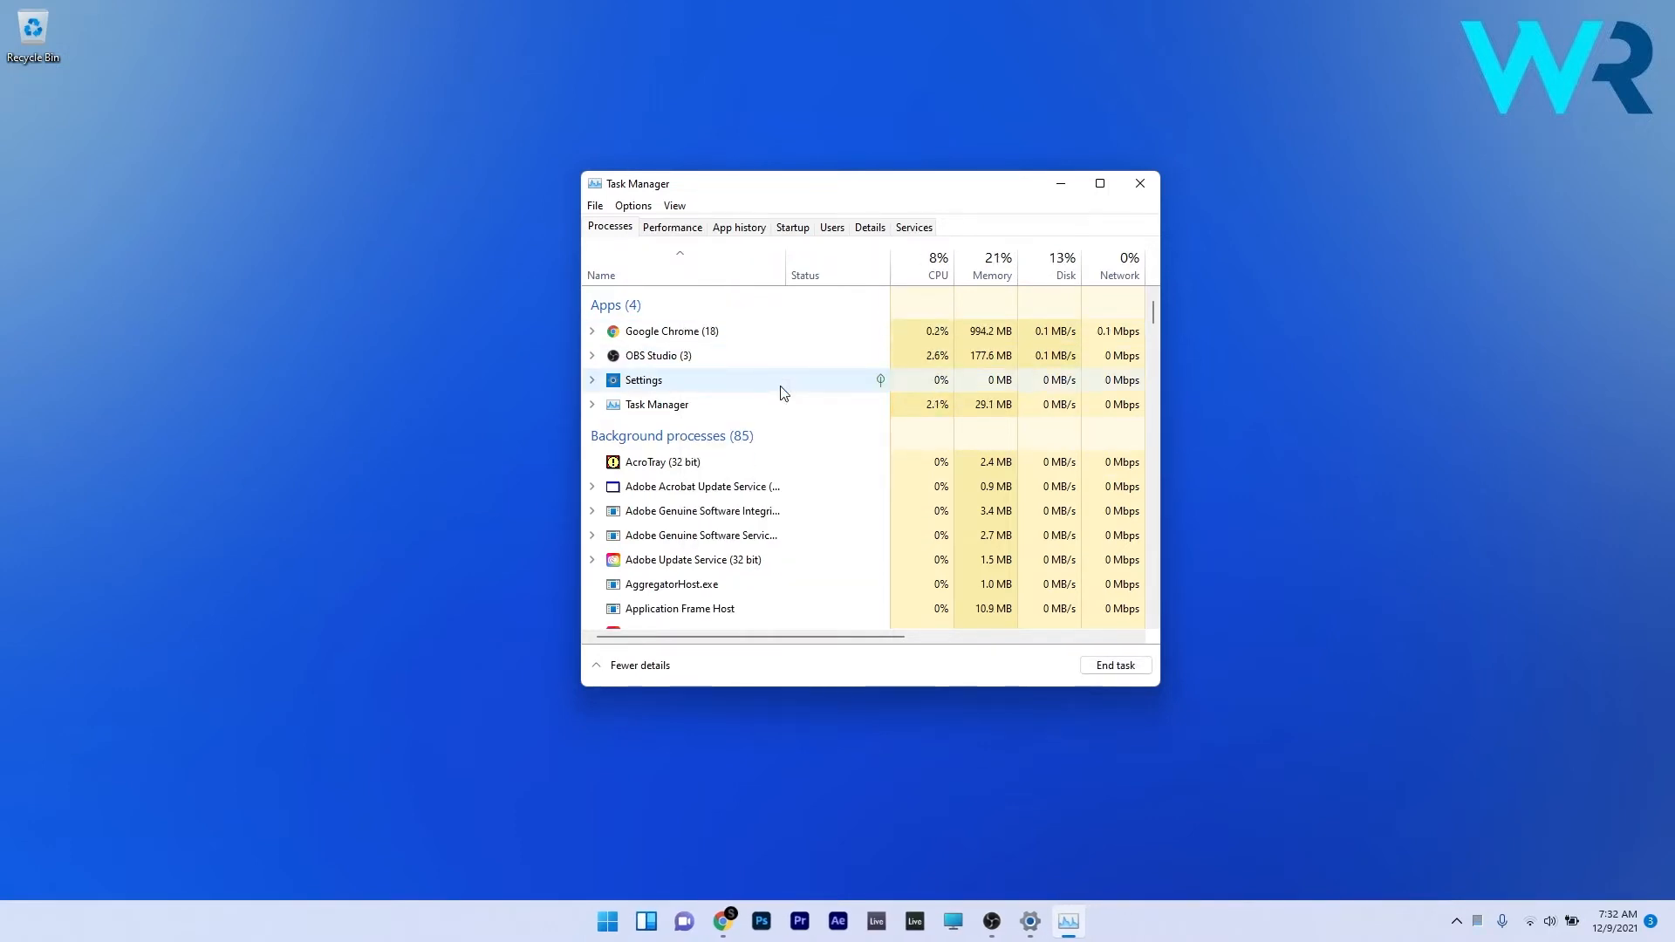
{"action": "left_click", "coordinate": [1138, 183]}
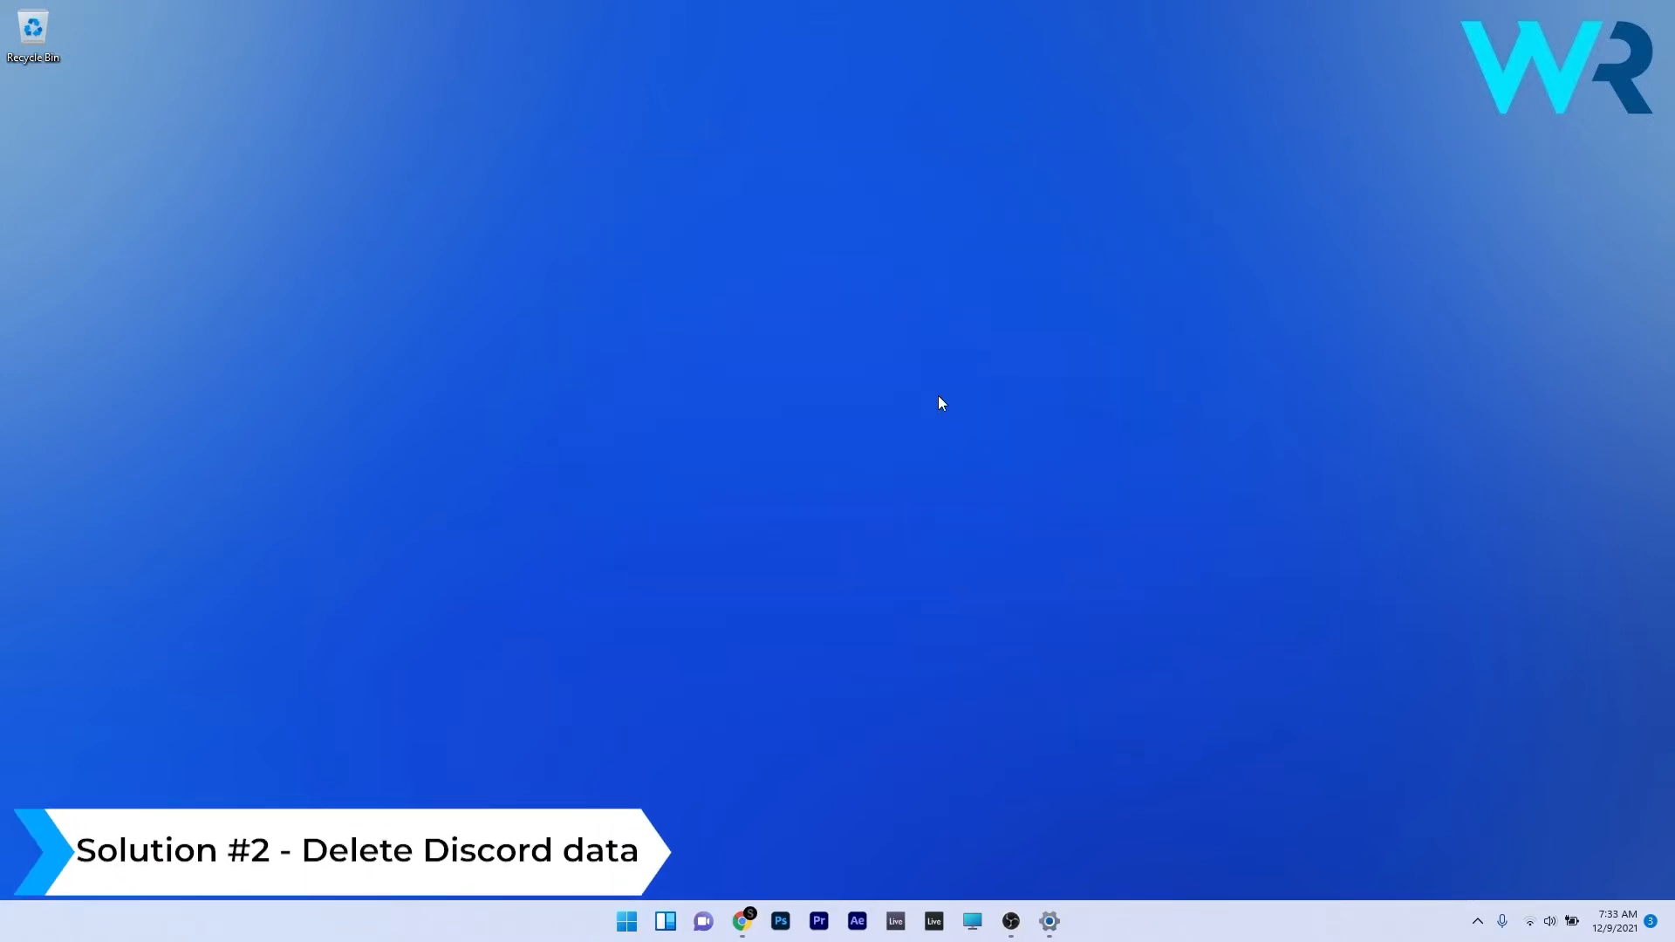
Step: Run %LocalAppData% to show the local application data folder
{"action": "key", "text": "Win+r"}
{"action": "type", "text": "%LocalAppData%"}
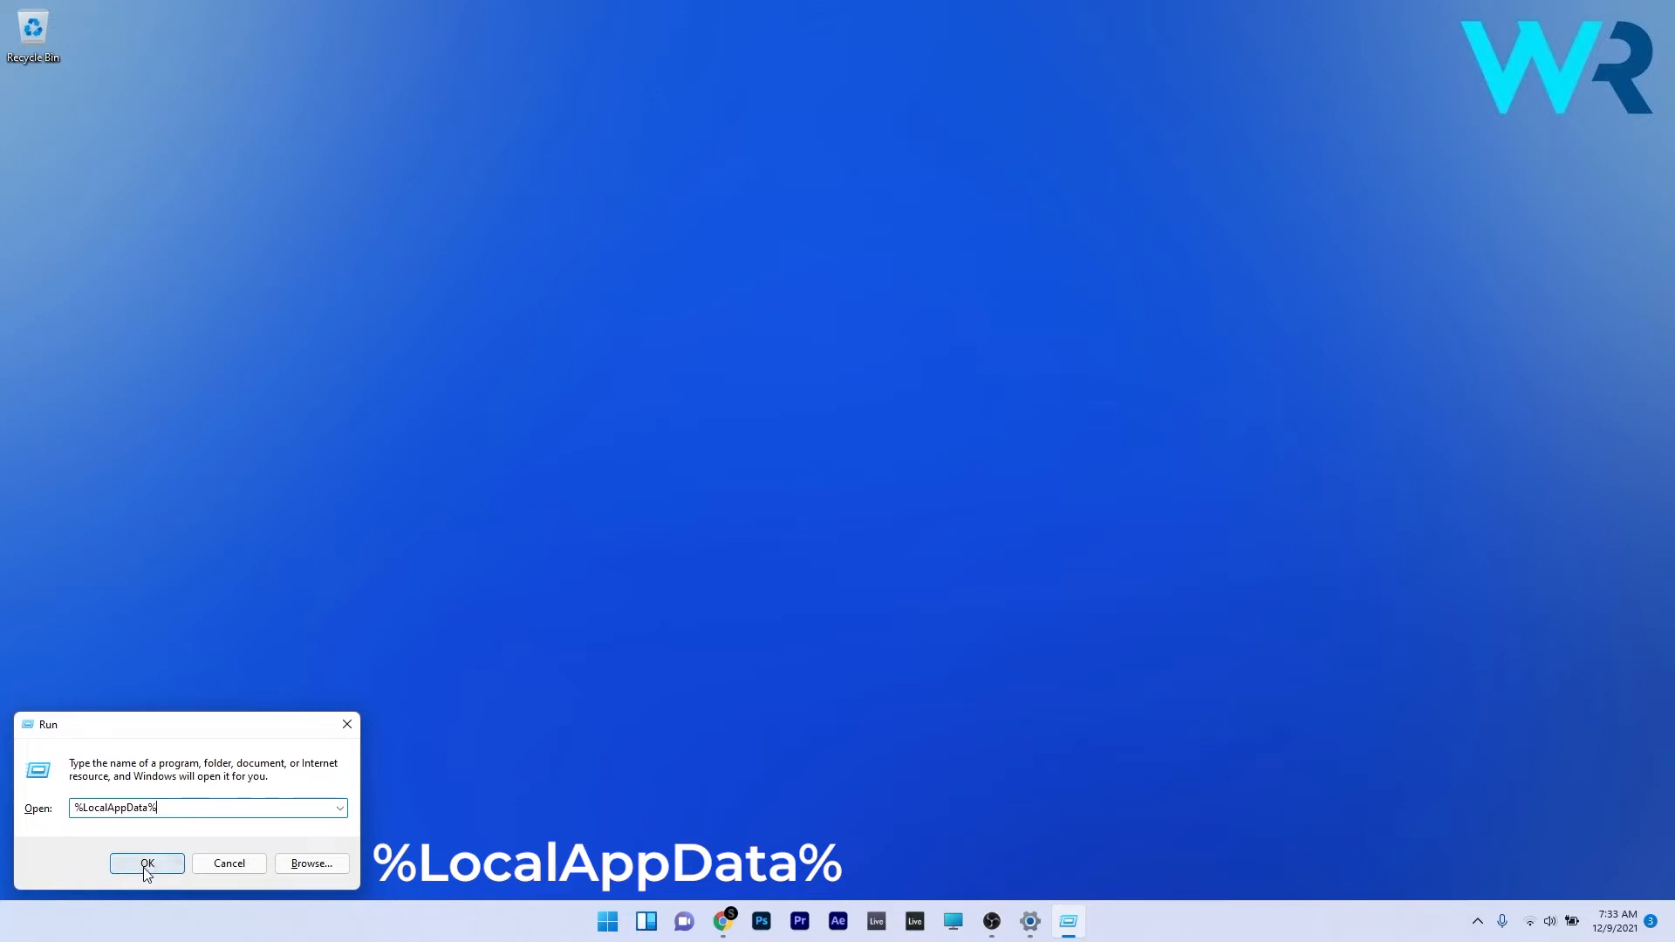
{"action": "left_click", "coordinate": [147, 862]}
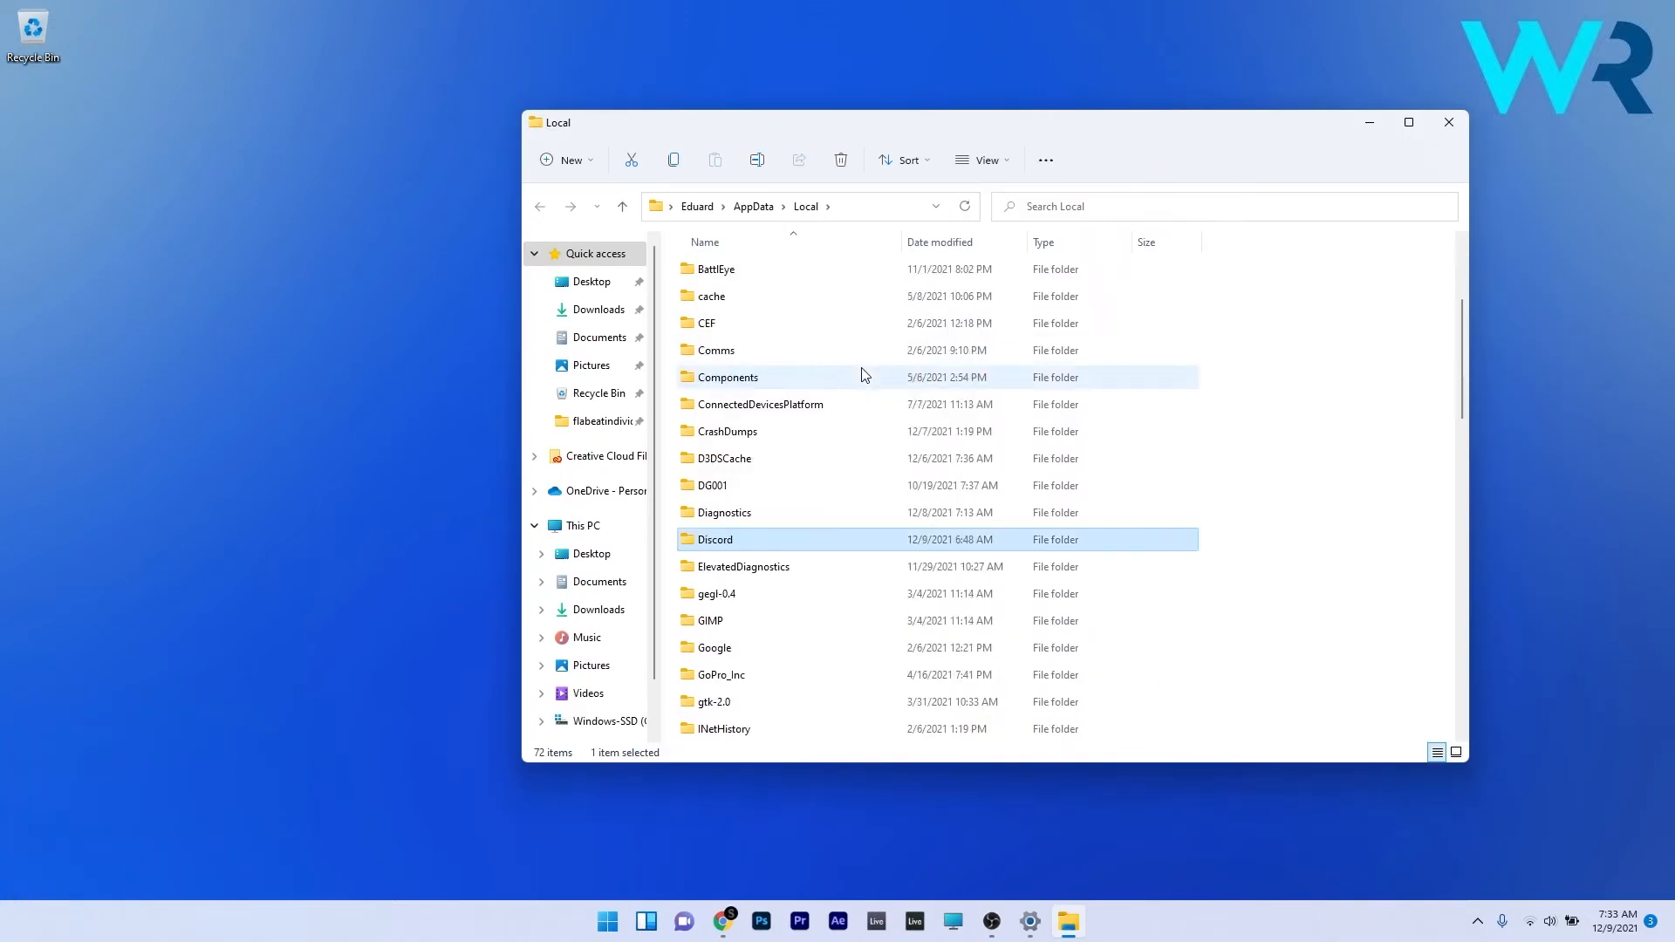
Step: Delete the Discord folder from Local AppData and close File Explorer
{"action": "right_click", "coordinate": [712, 538]}
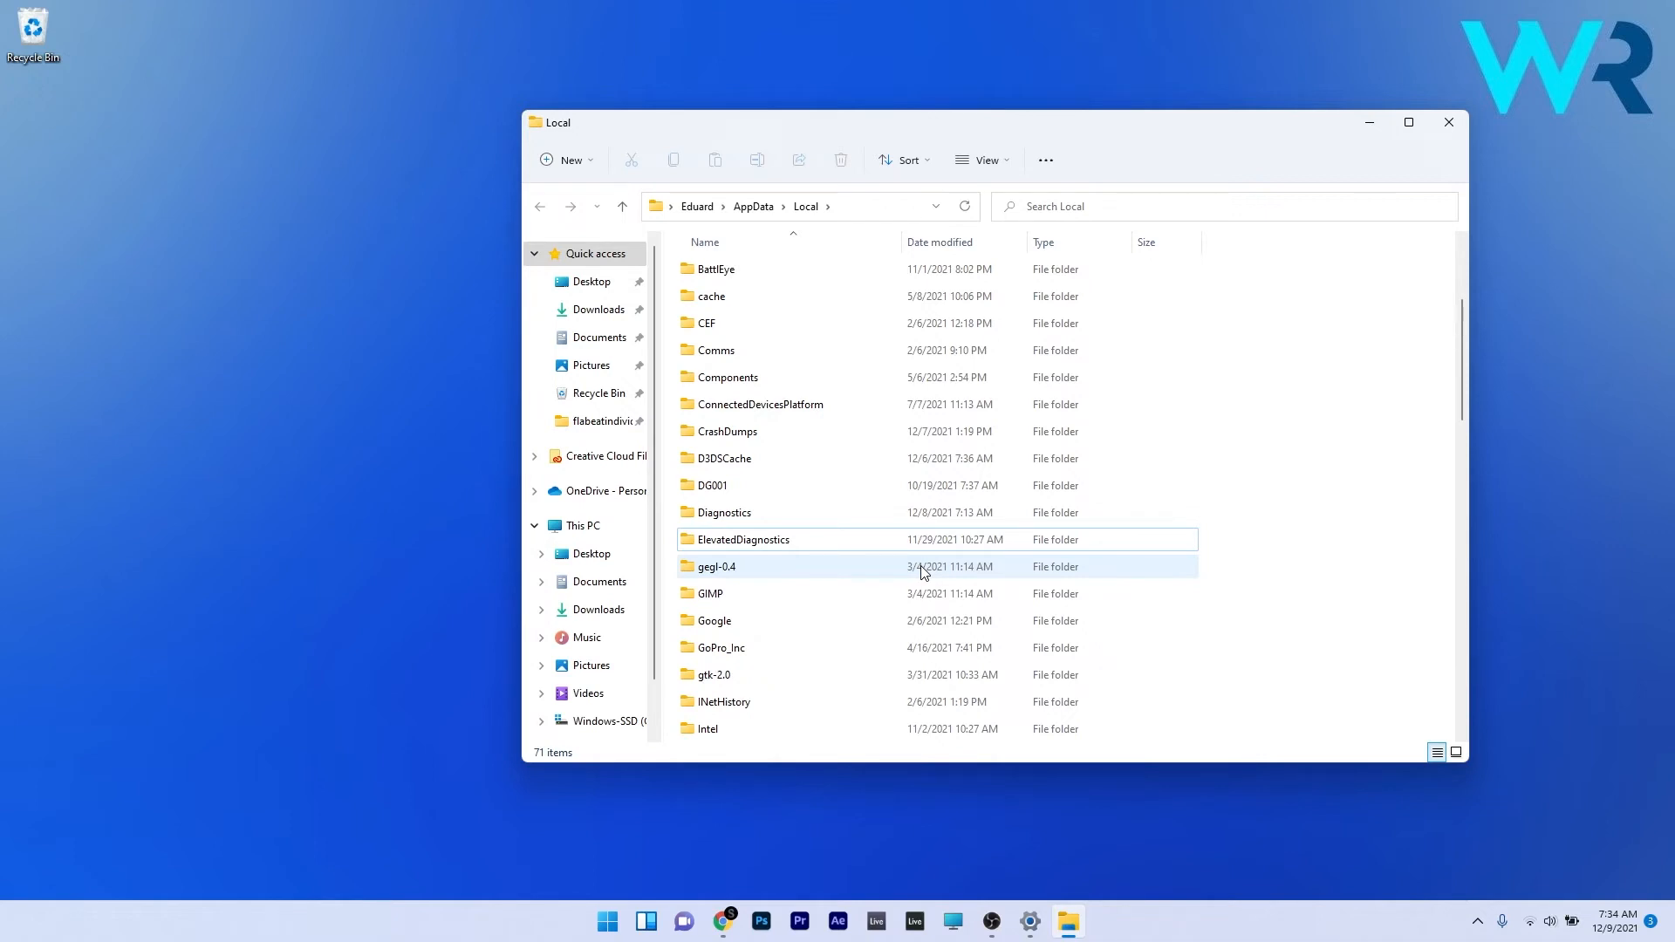
{"action": "left_click", "coordinate": [1448, 123]}
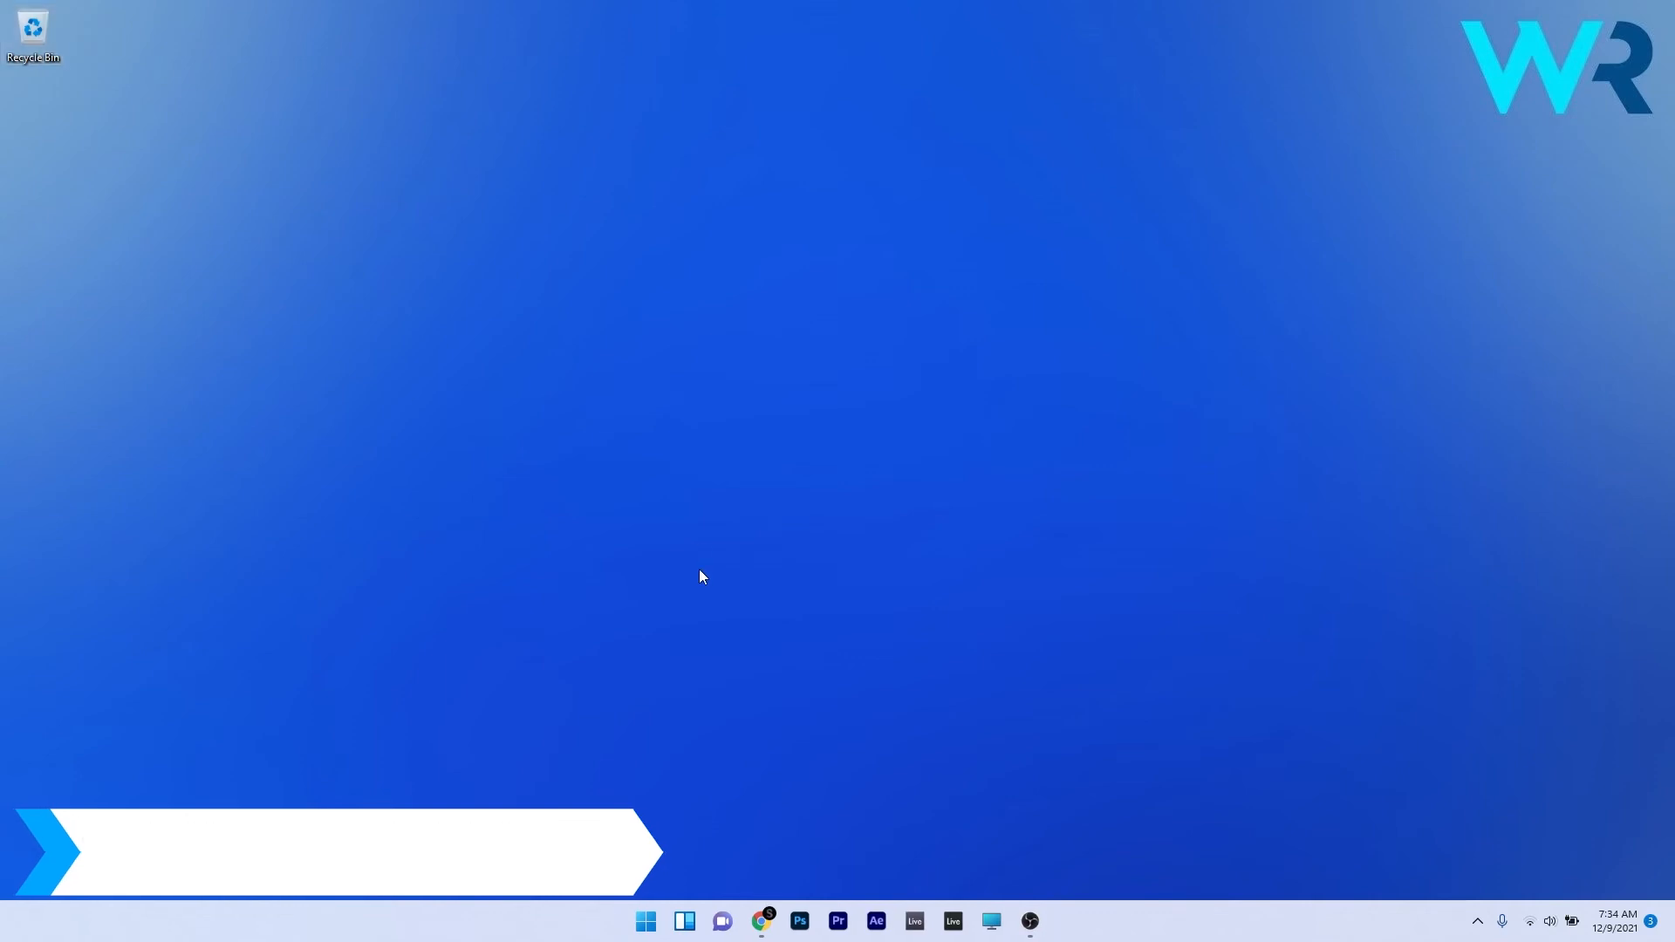
Step: Launch Settings from Start and go to the Windows Update page
{"action": "left_click", "coordinate": [643, 920]}
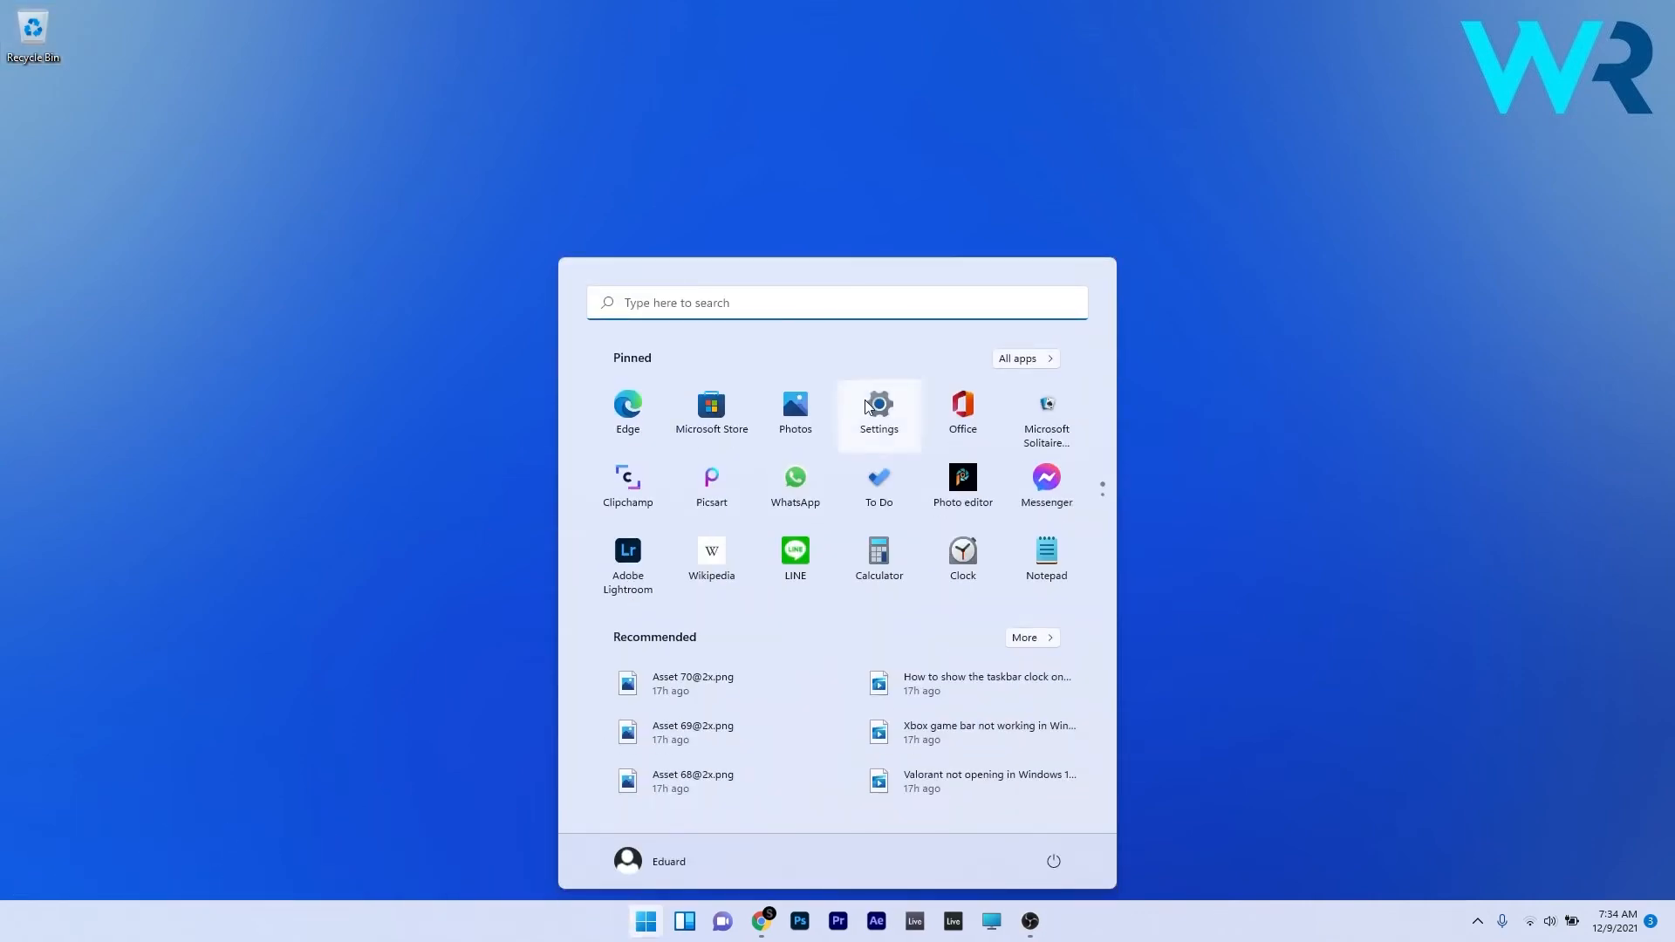
{"action": "left_click", "coordinate": [877, 413]}
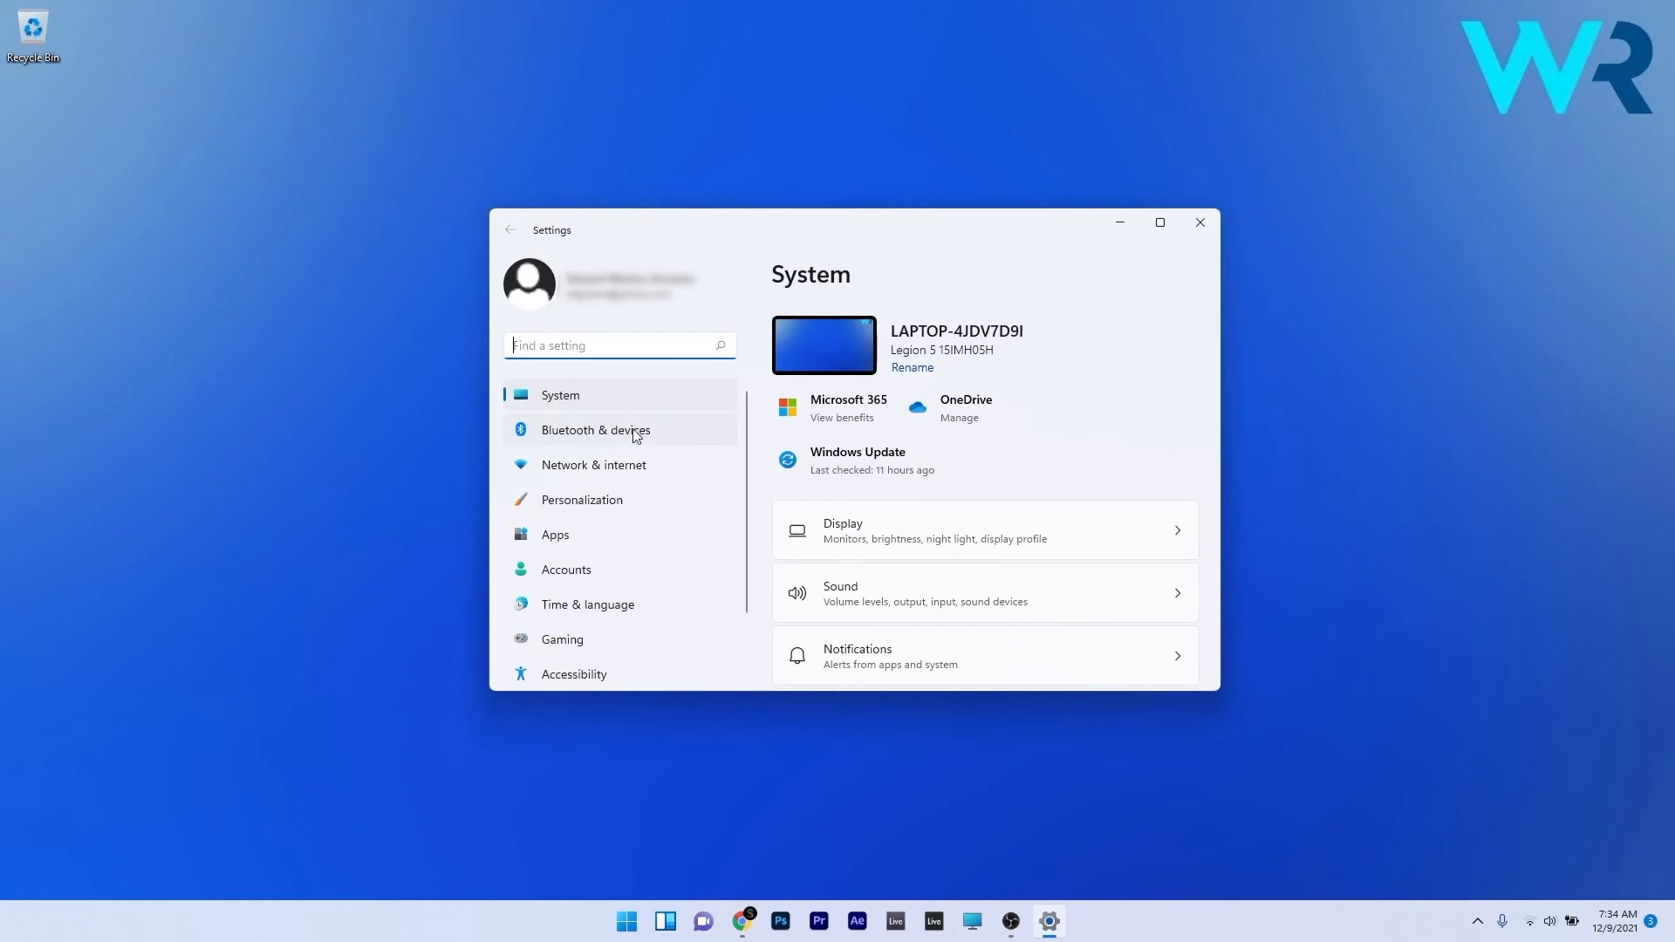
{"action": "scroll", "scroll_direction": "down", "scroll_amount": 3}
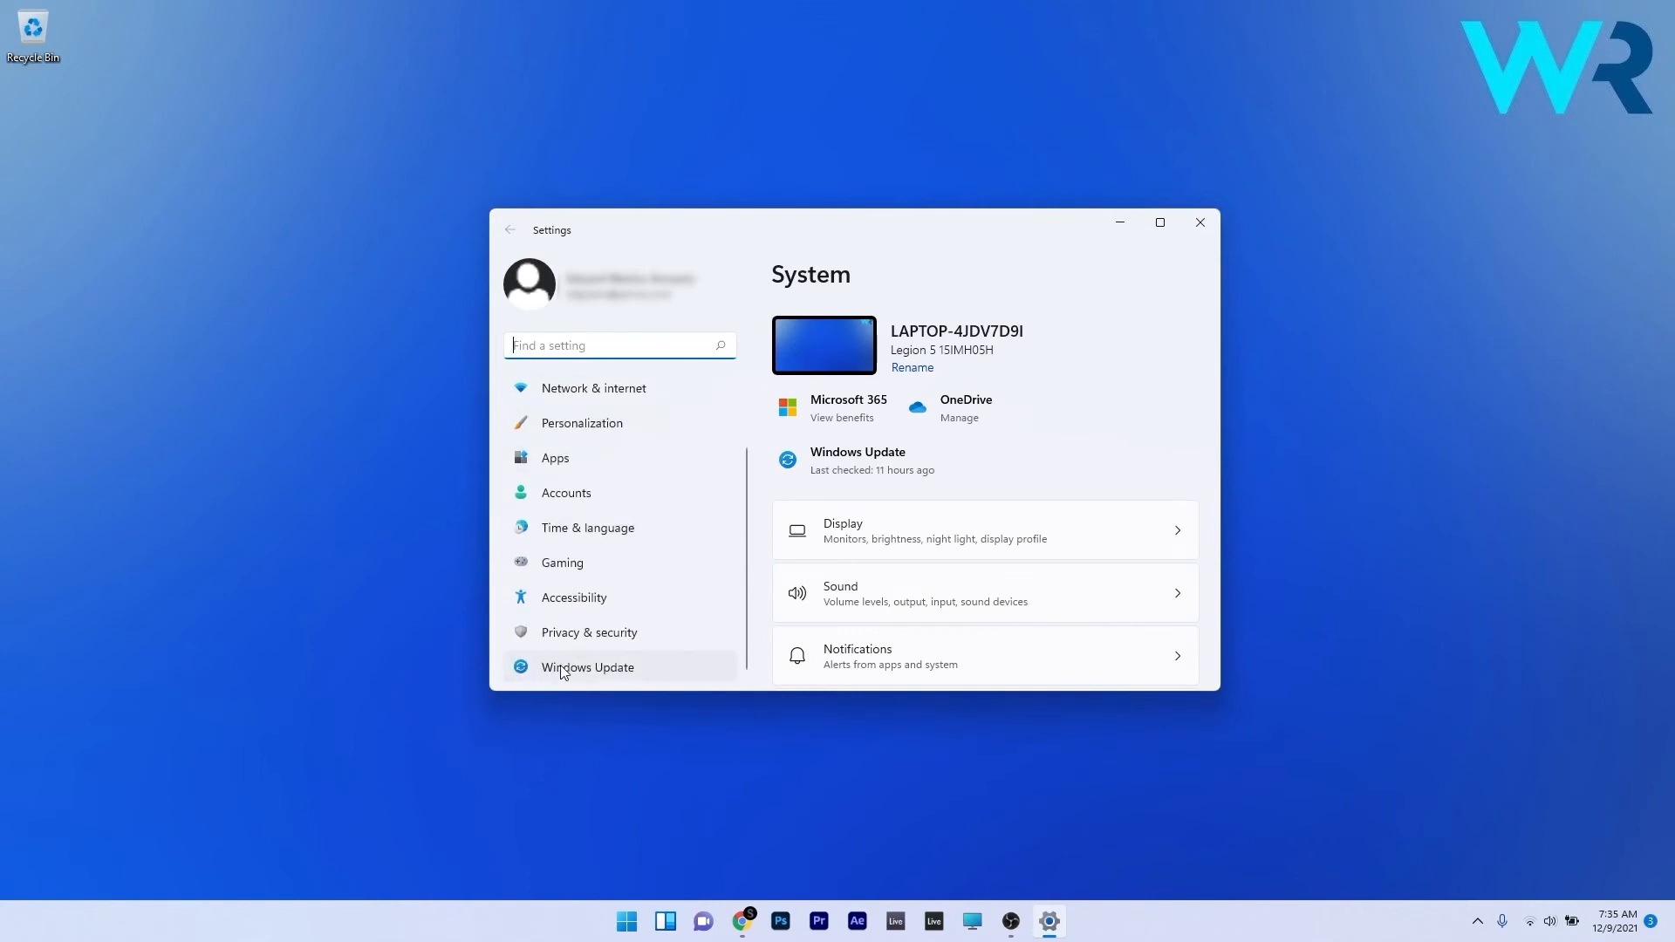
{"action": "mouse_move", "coordinate": [661, 676]}
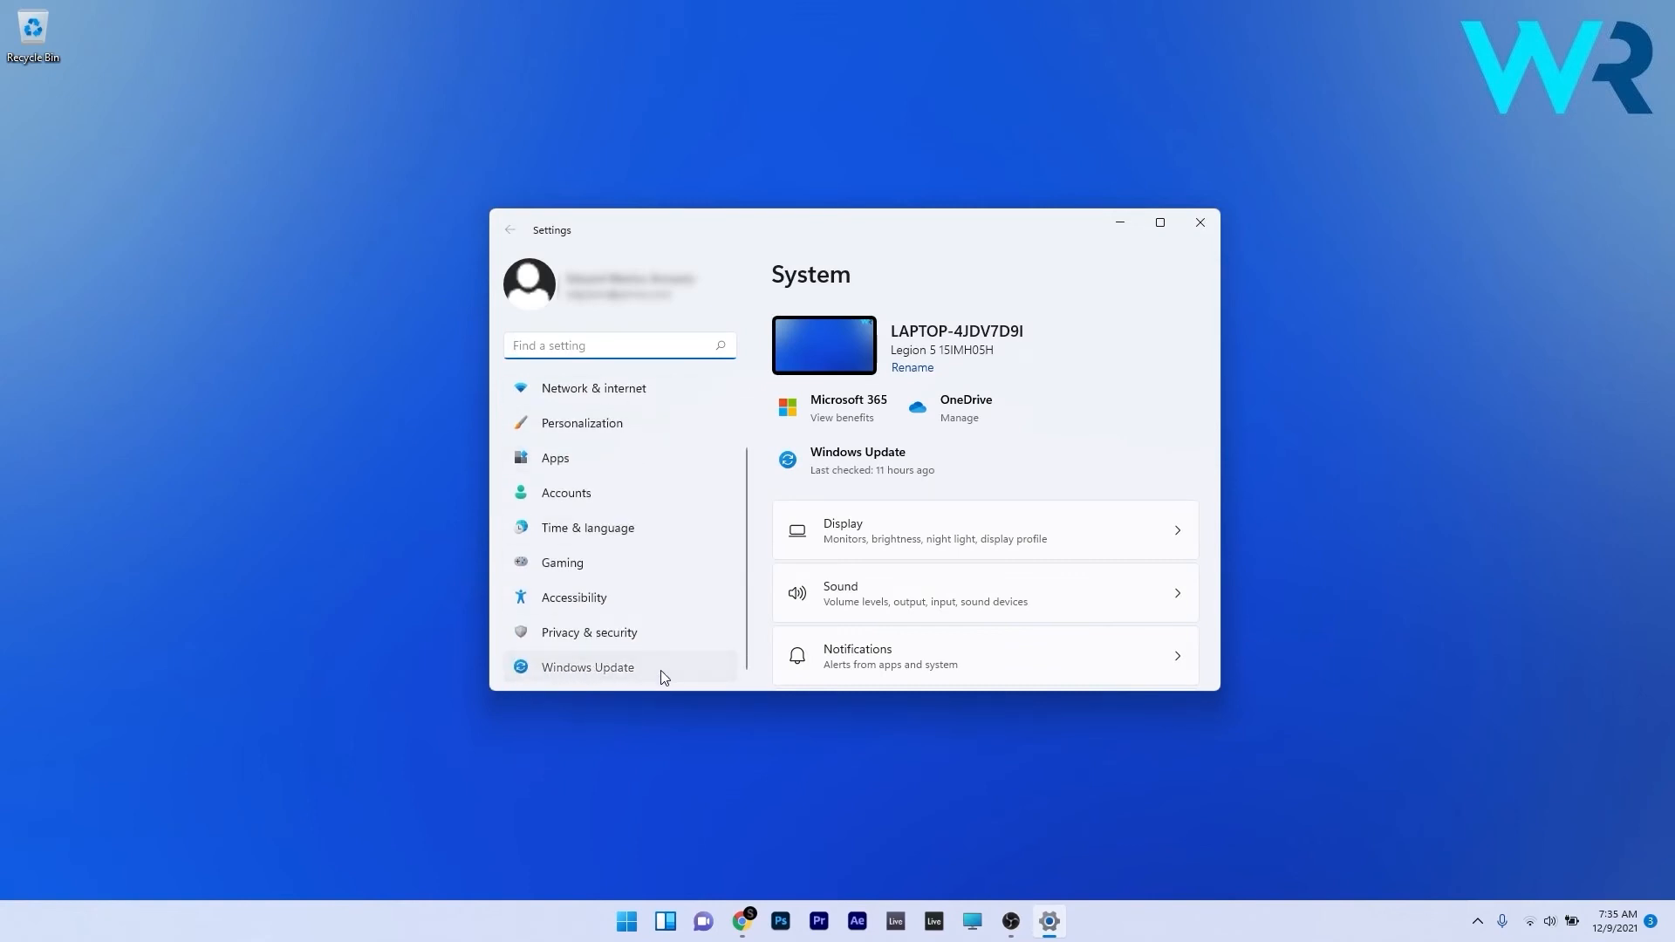
{"action": "left_click", "coordinate": [586, 667]}
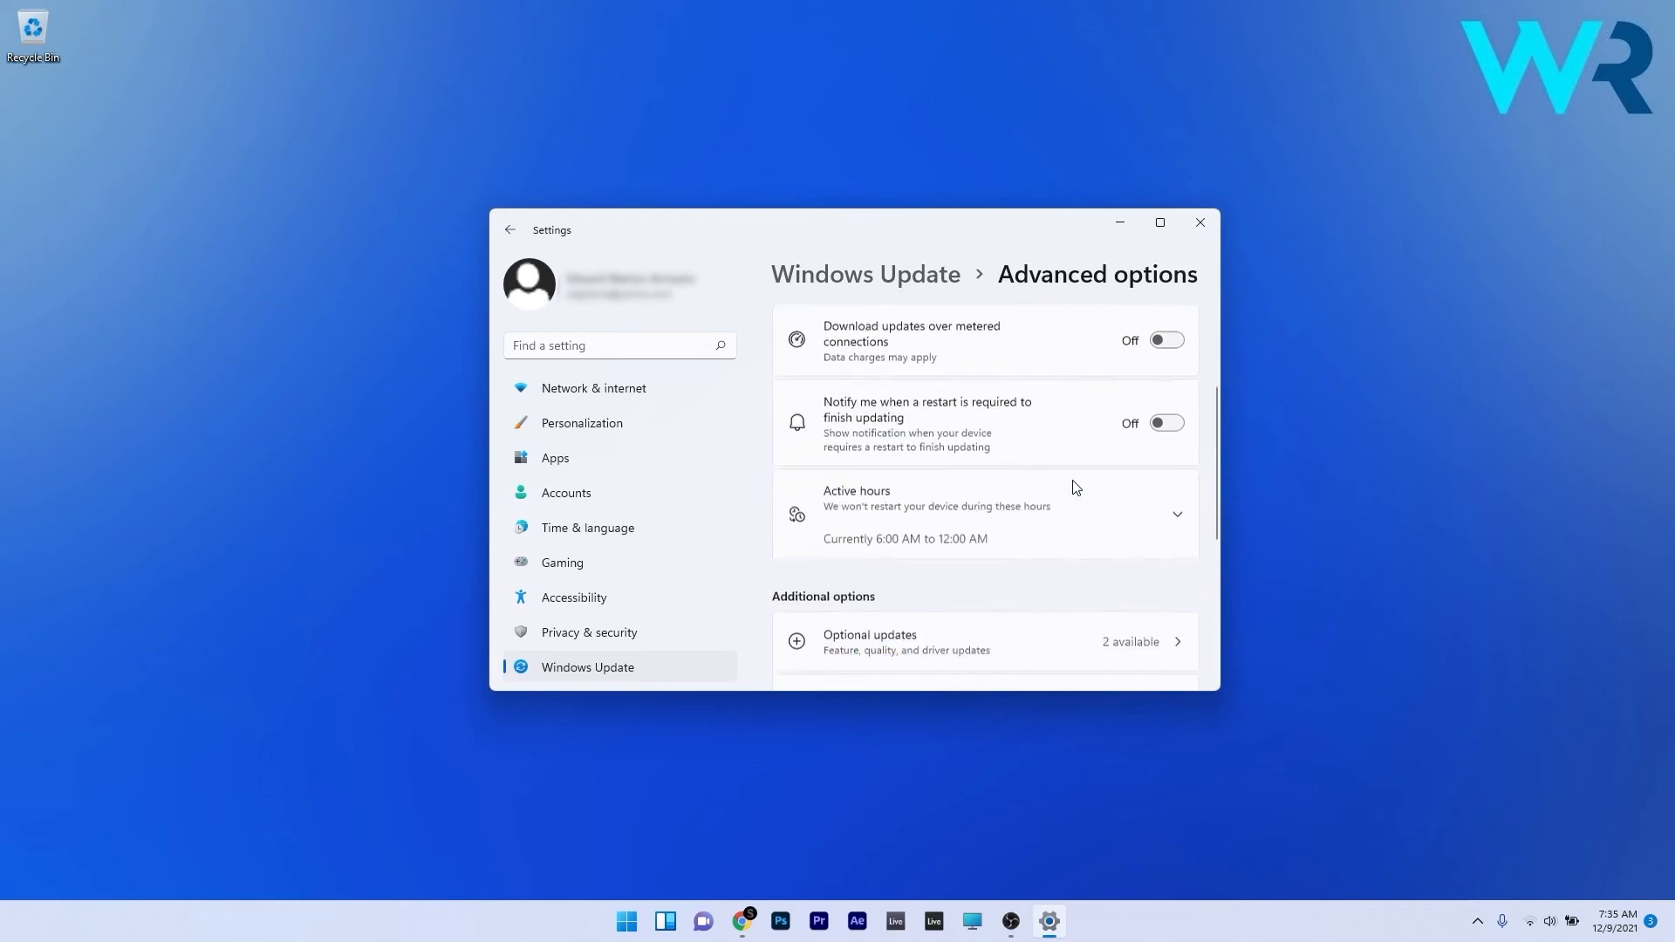
Step: Show Optional updates, expand Driver updates to reveal the Intel driver, then close Settings
{"action": "scroll", "scroll_direction": "down", "scroll_amount": 3}
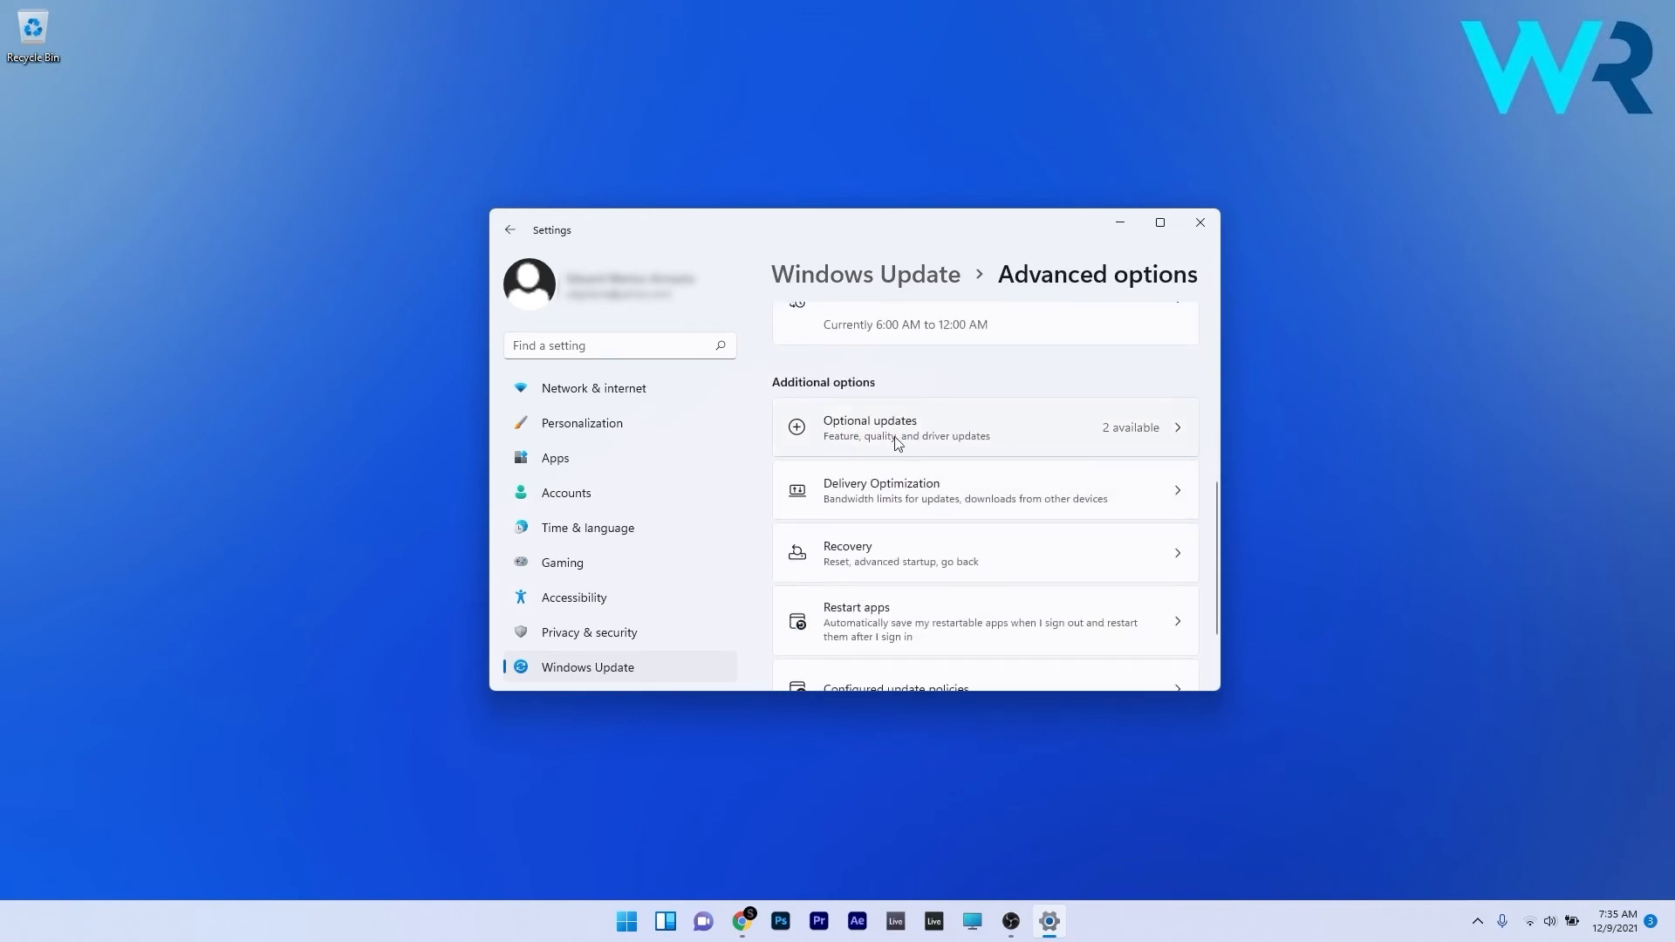
{"action": "mouse_move", "coordinate": [1023, 433]}
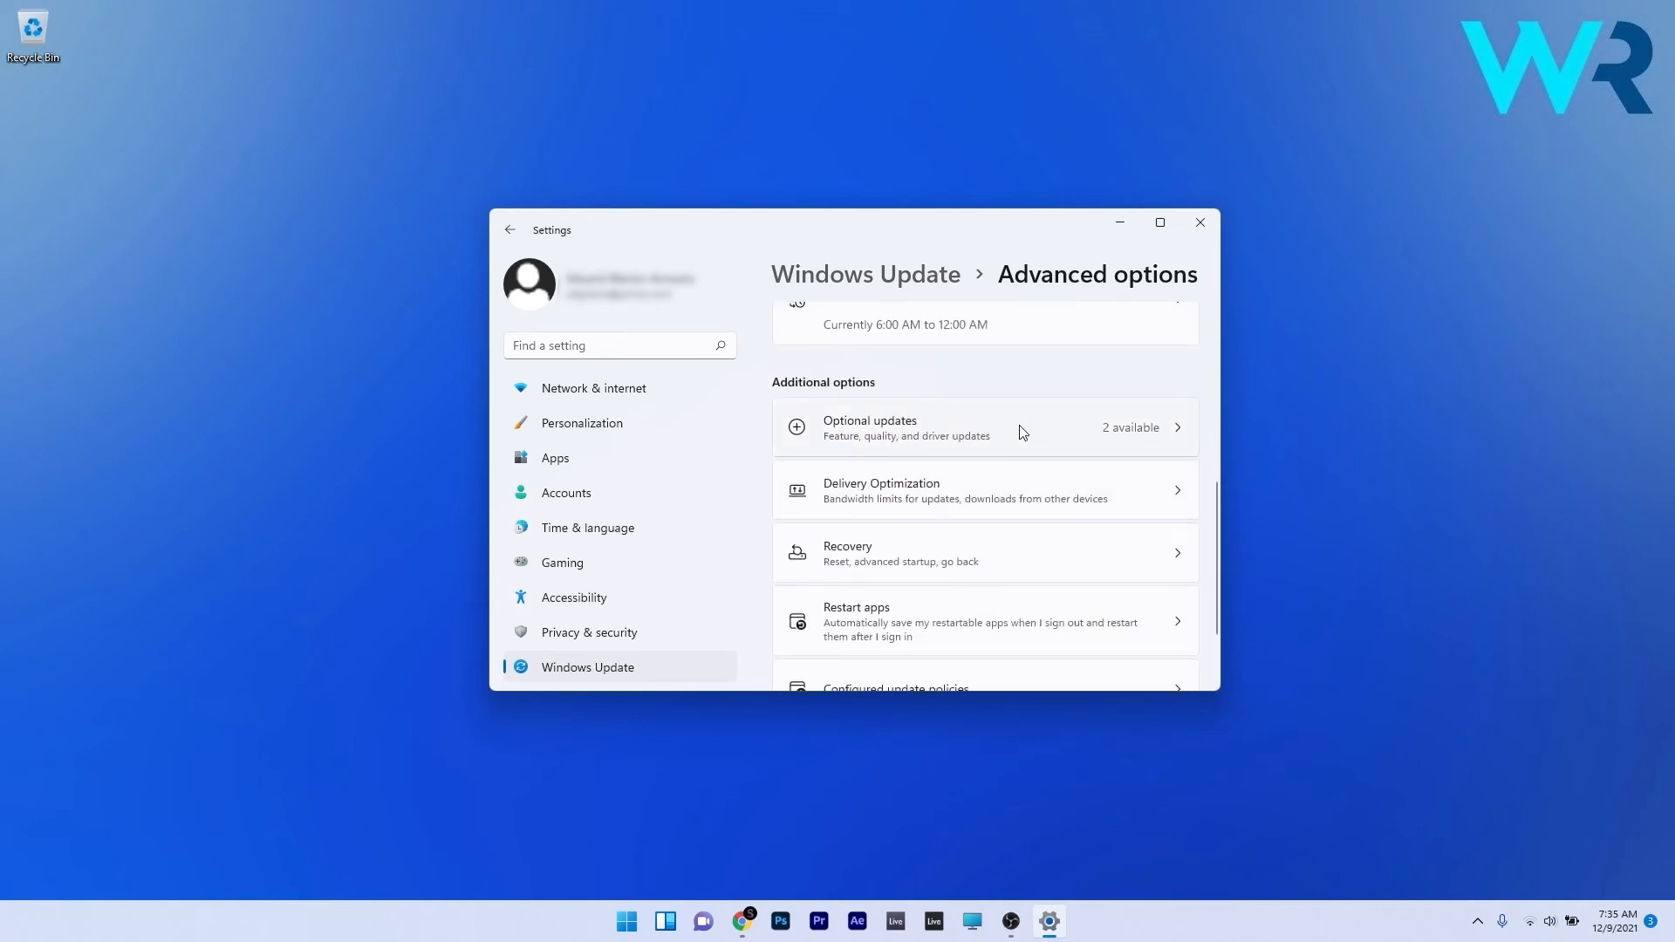
{"action": "left_click", "coordinate": [869, 426]}
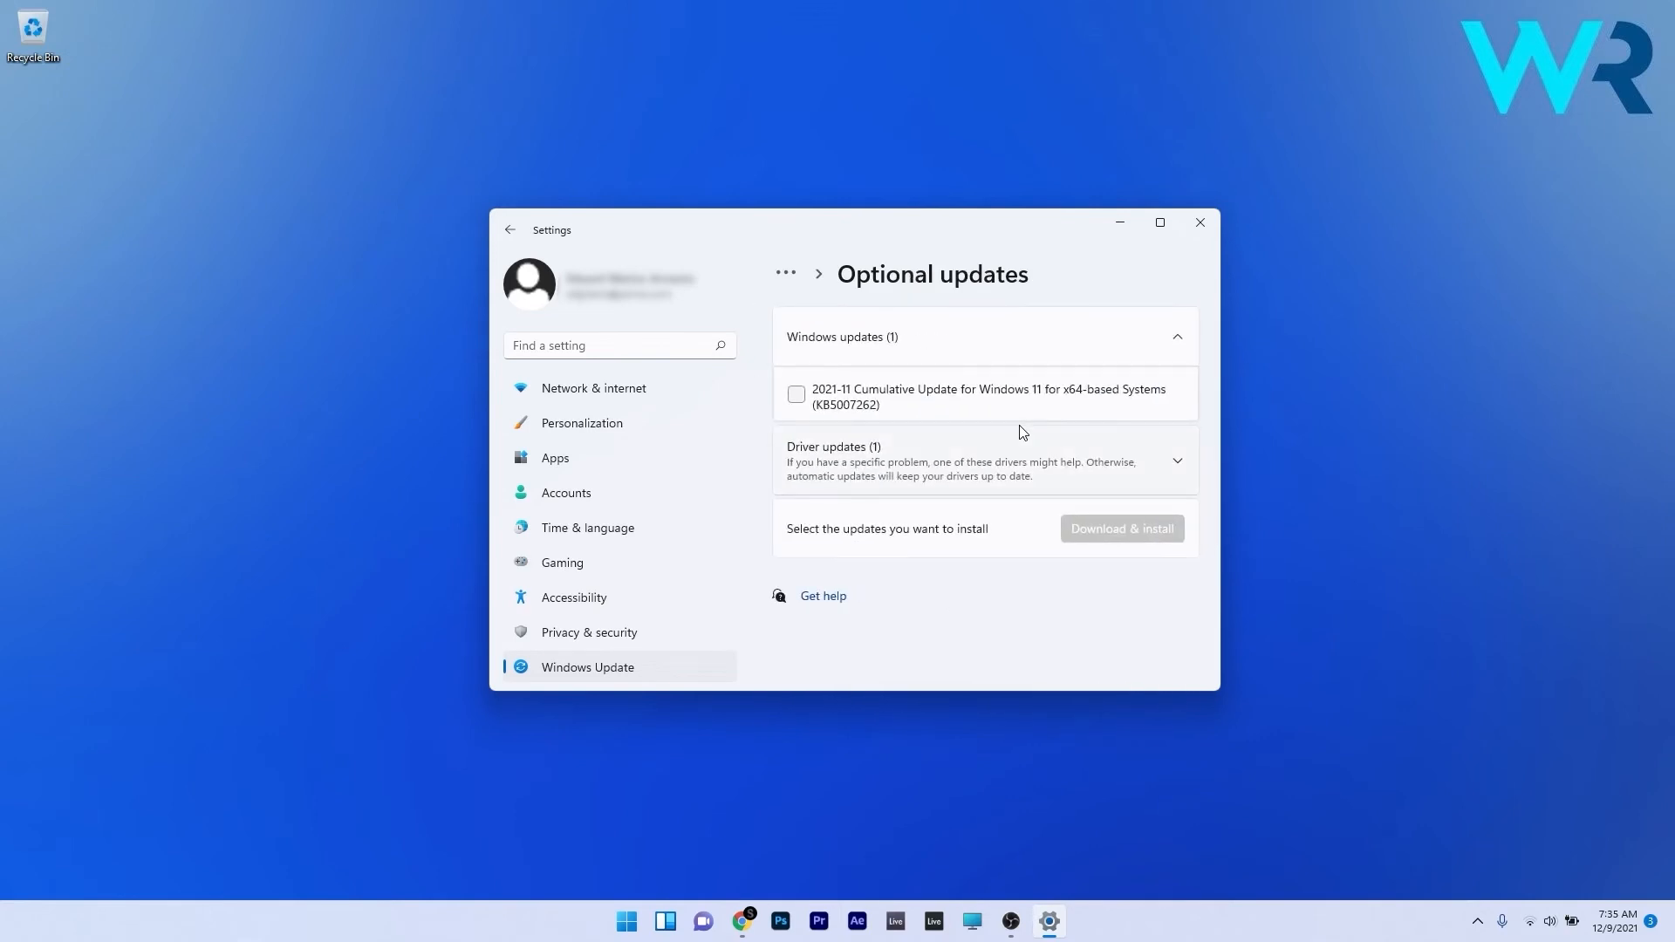
{"action": "left_click", "coordinate": [1175, 460]}
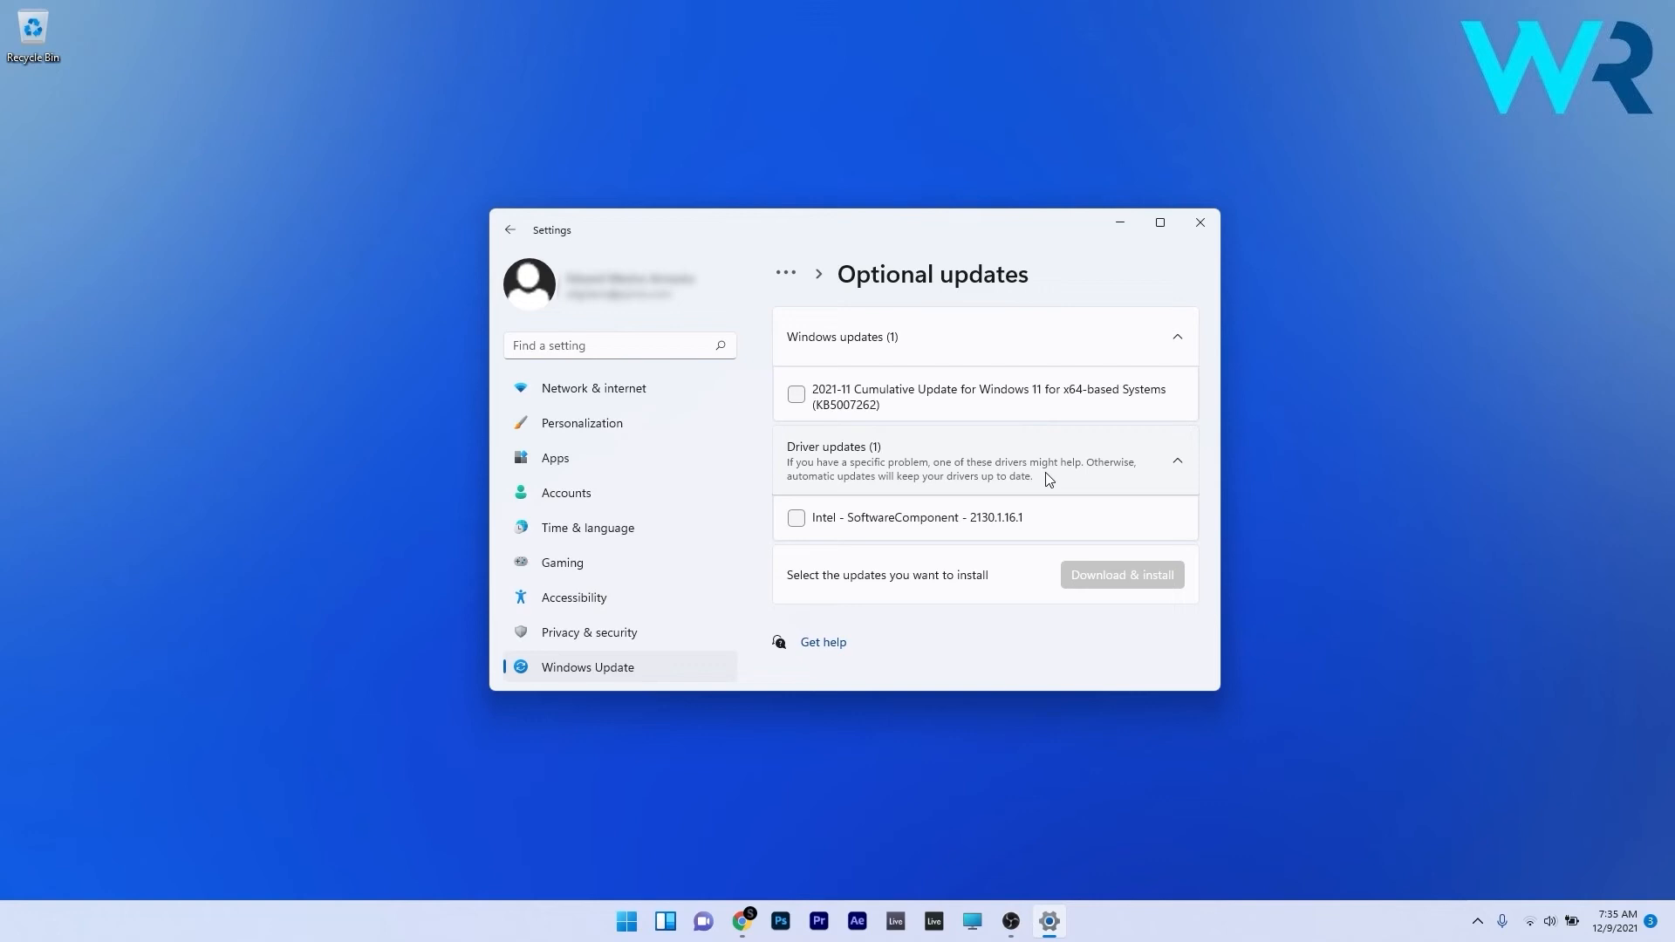
{"action": "left_click", "coordinate": [795, 517]}
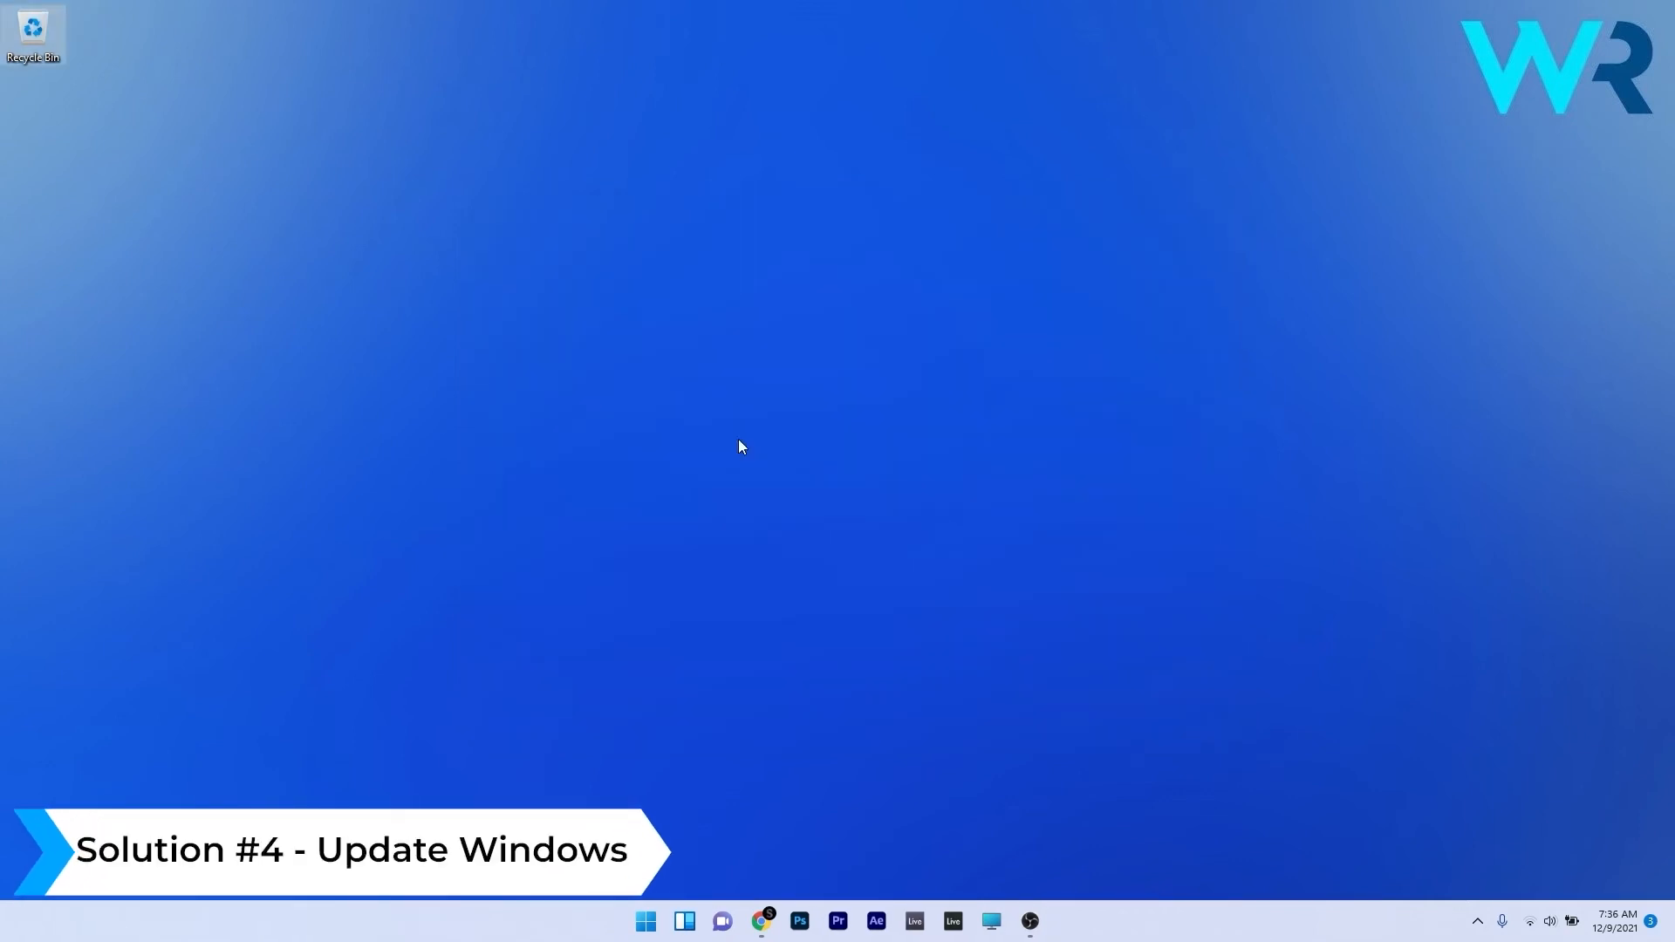
Step: Return to Windows Update in Settings and run Check for updates
{"action": "left_click", "coordinate": [644, 921]}
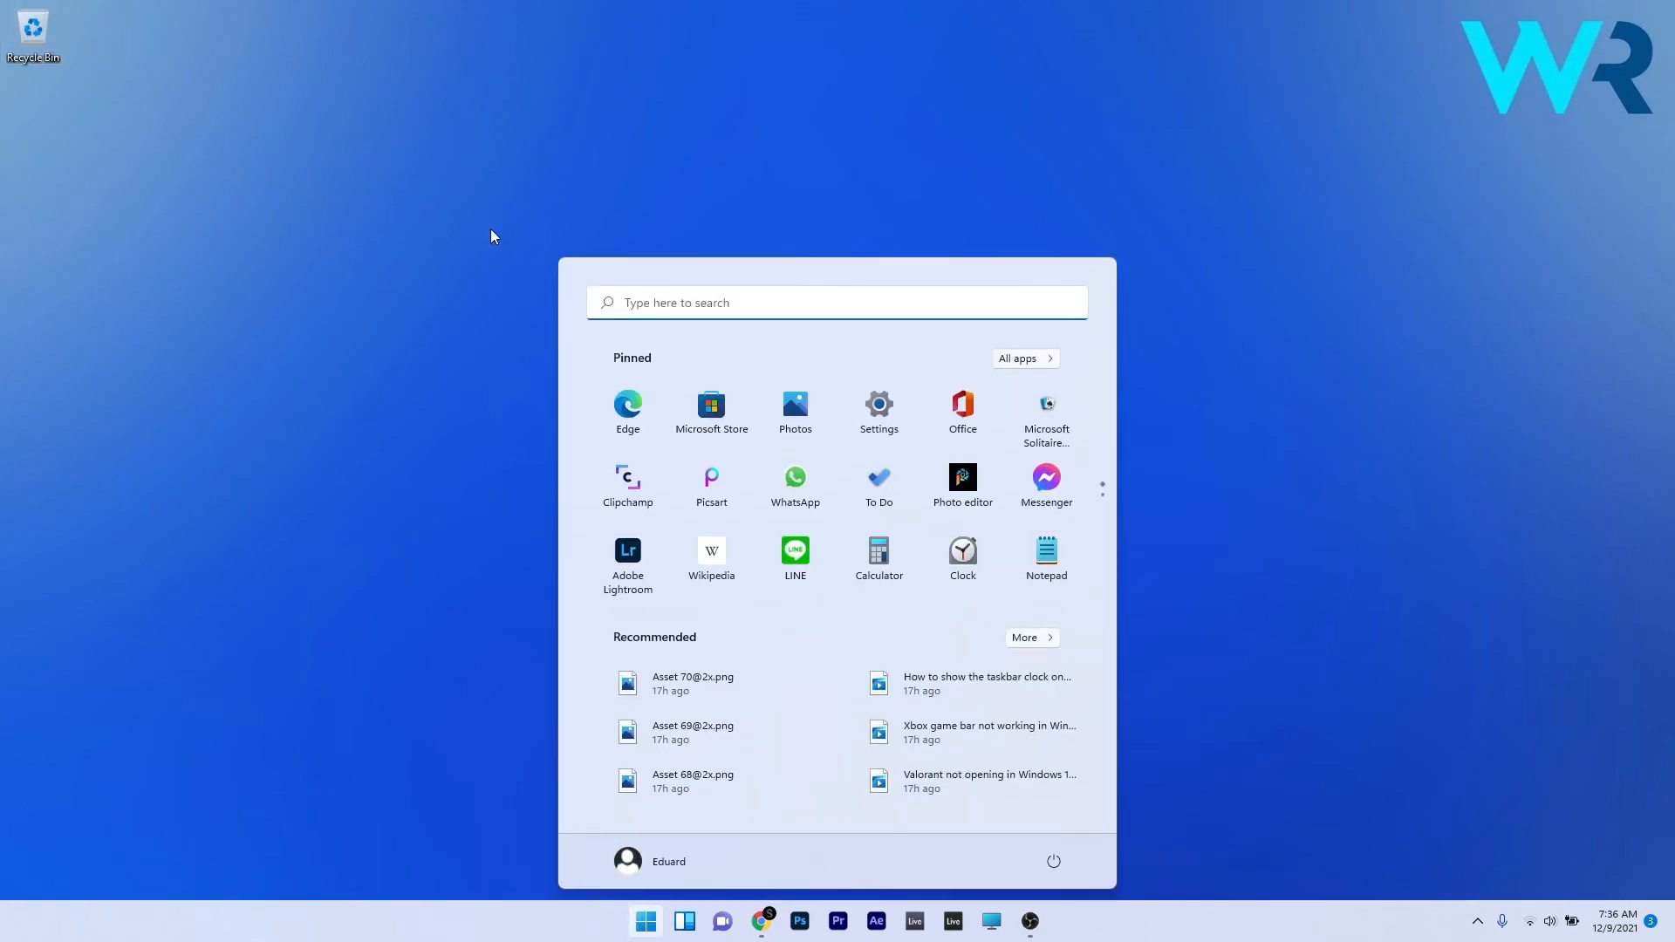
{"action": "left_click", "coordinate": [877, 411]}
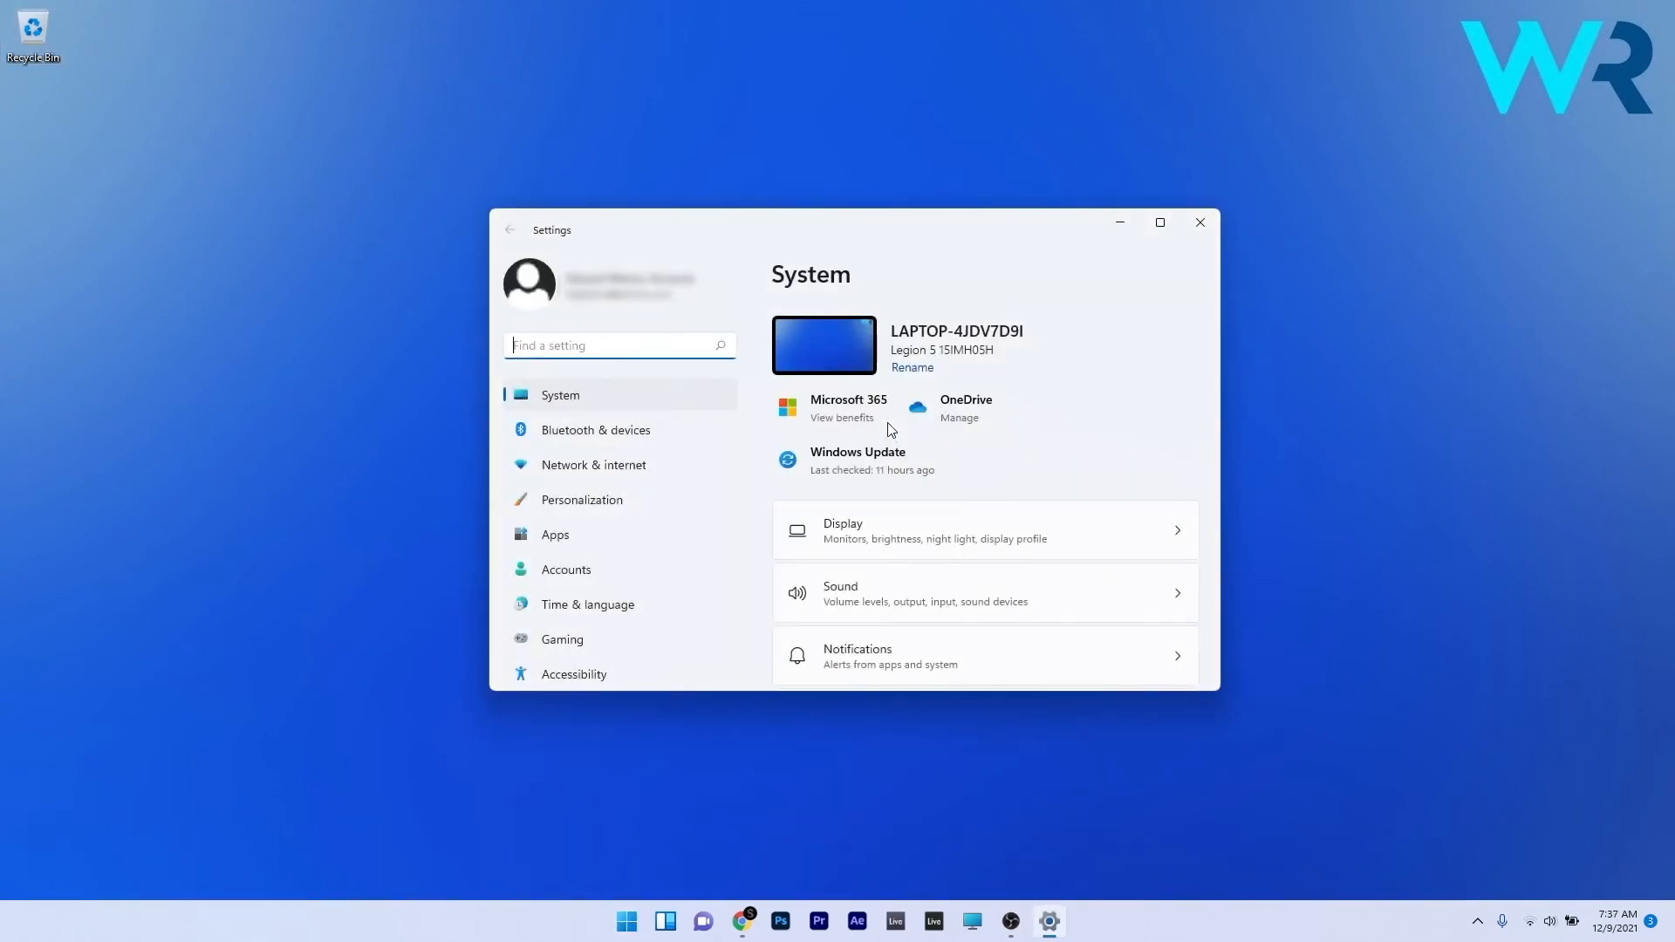
{"action": "scroll", "scroll_direction": "down", "scroll_amount": 3}
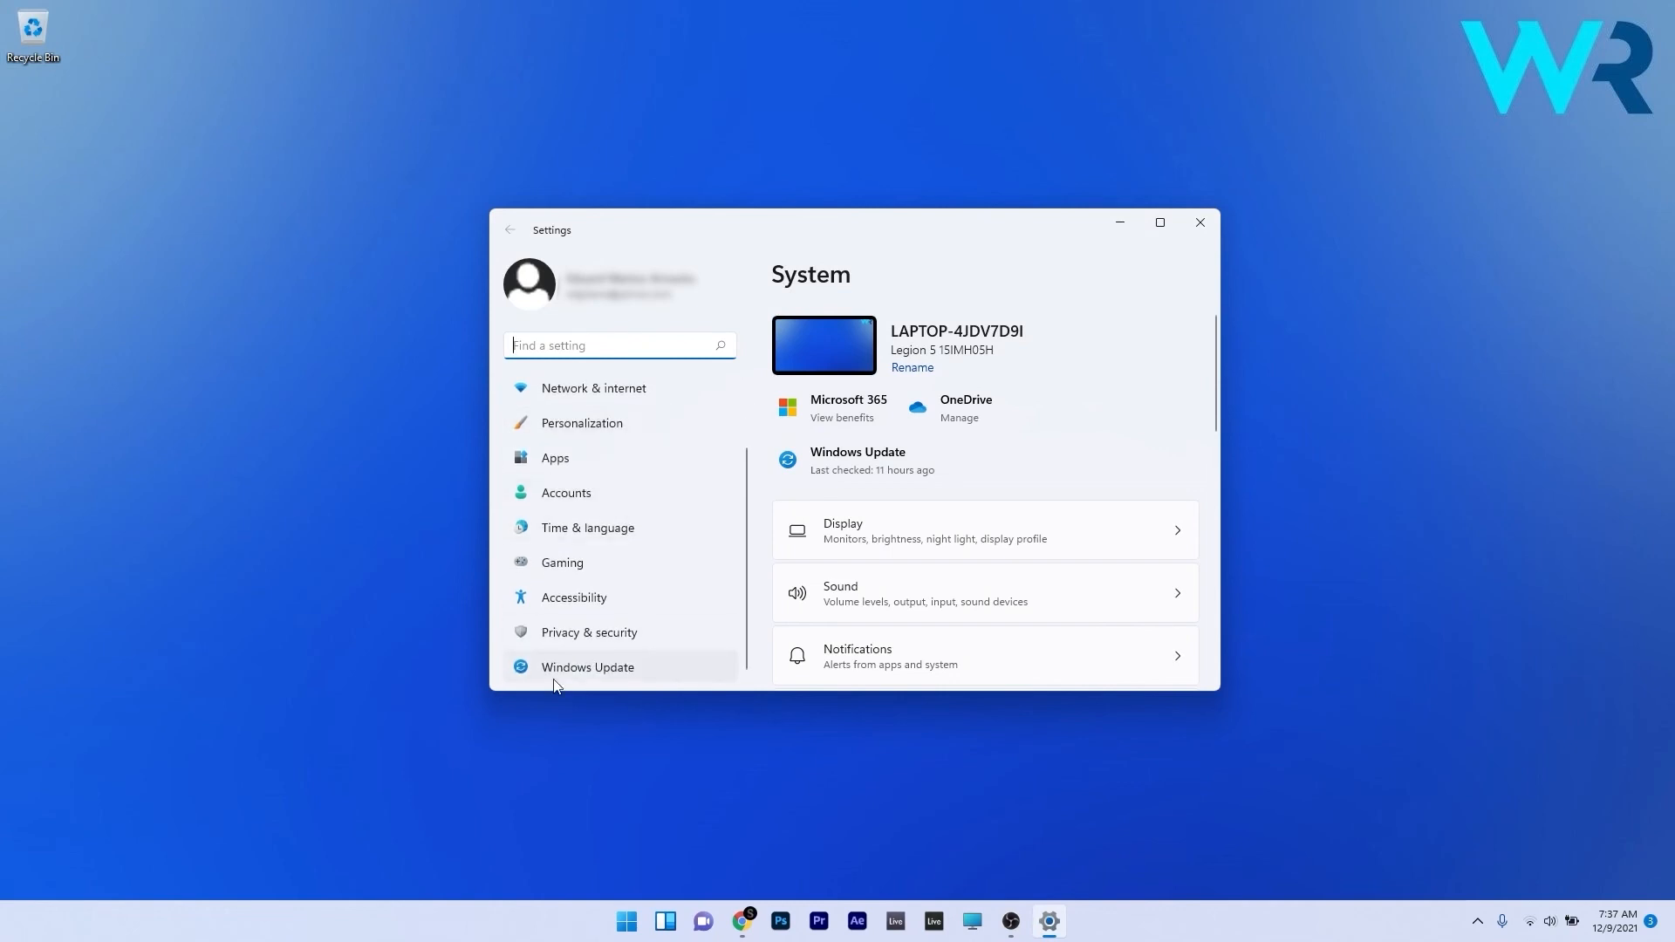
{"action": "mouse_move", "coordinate": [649, 675]}
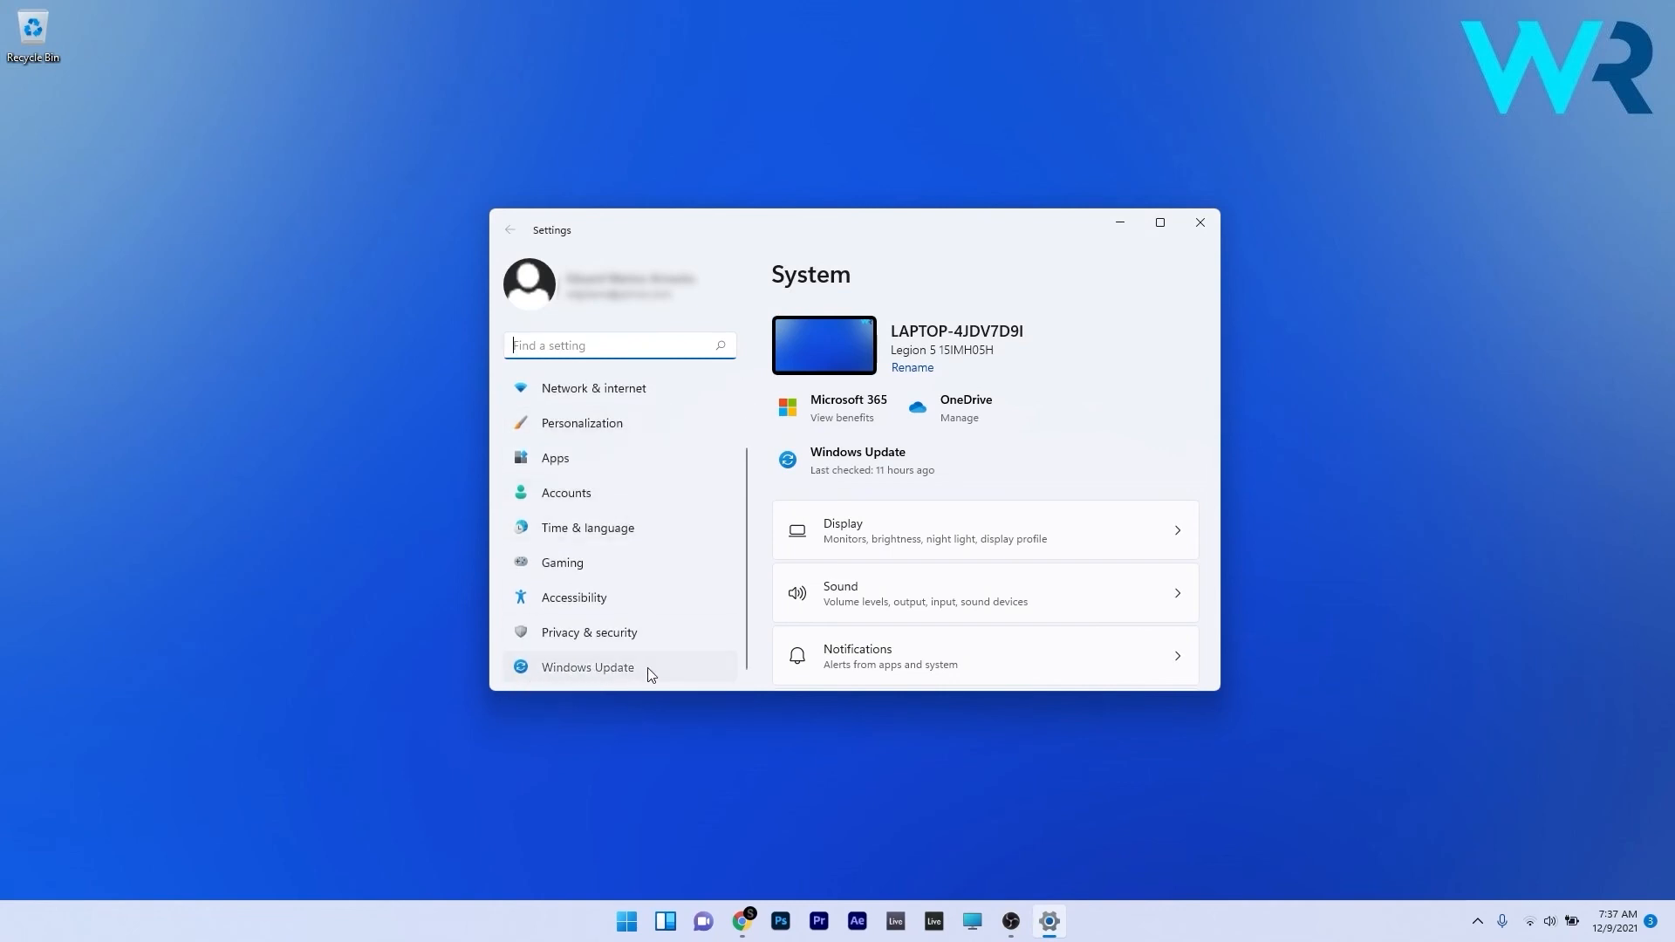
{"action": "left_click", "coordinate": [586, 667]}
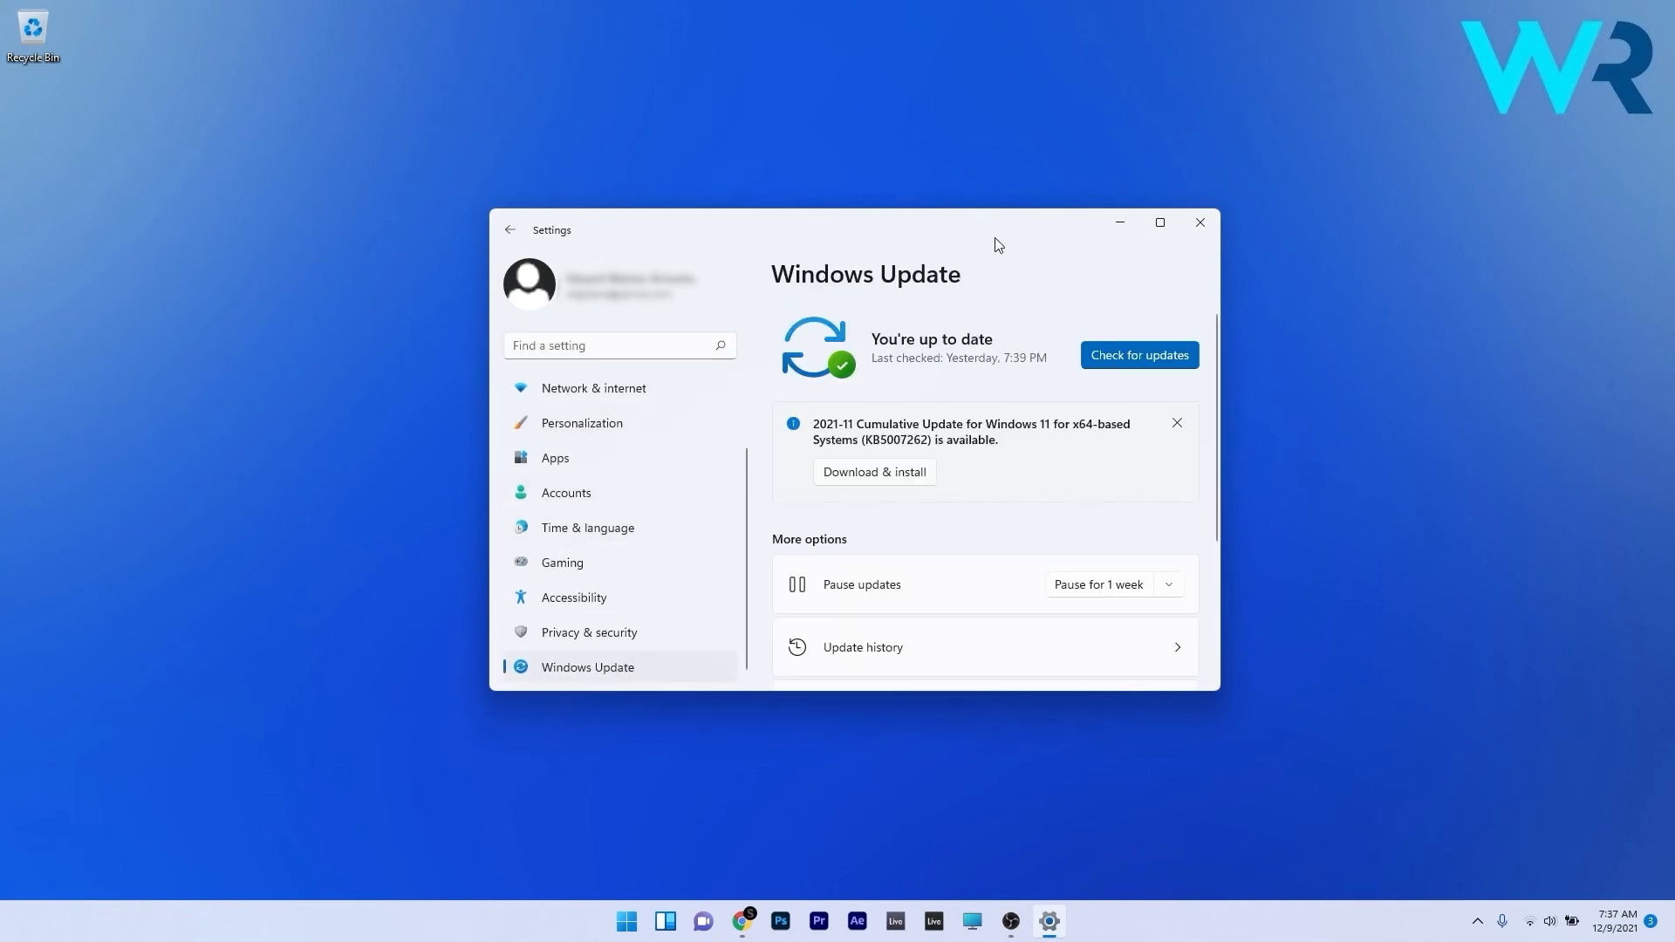
{"action": "left_click", "coordinate": [1138, 355]}
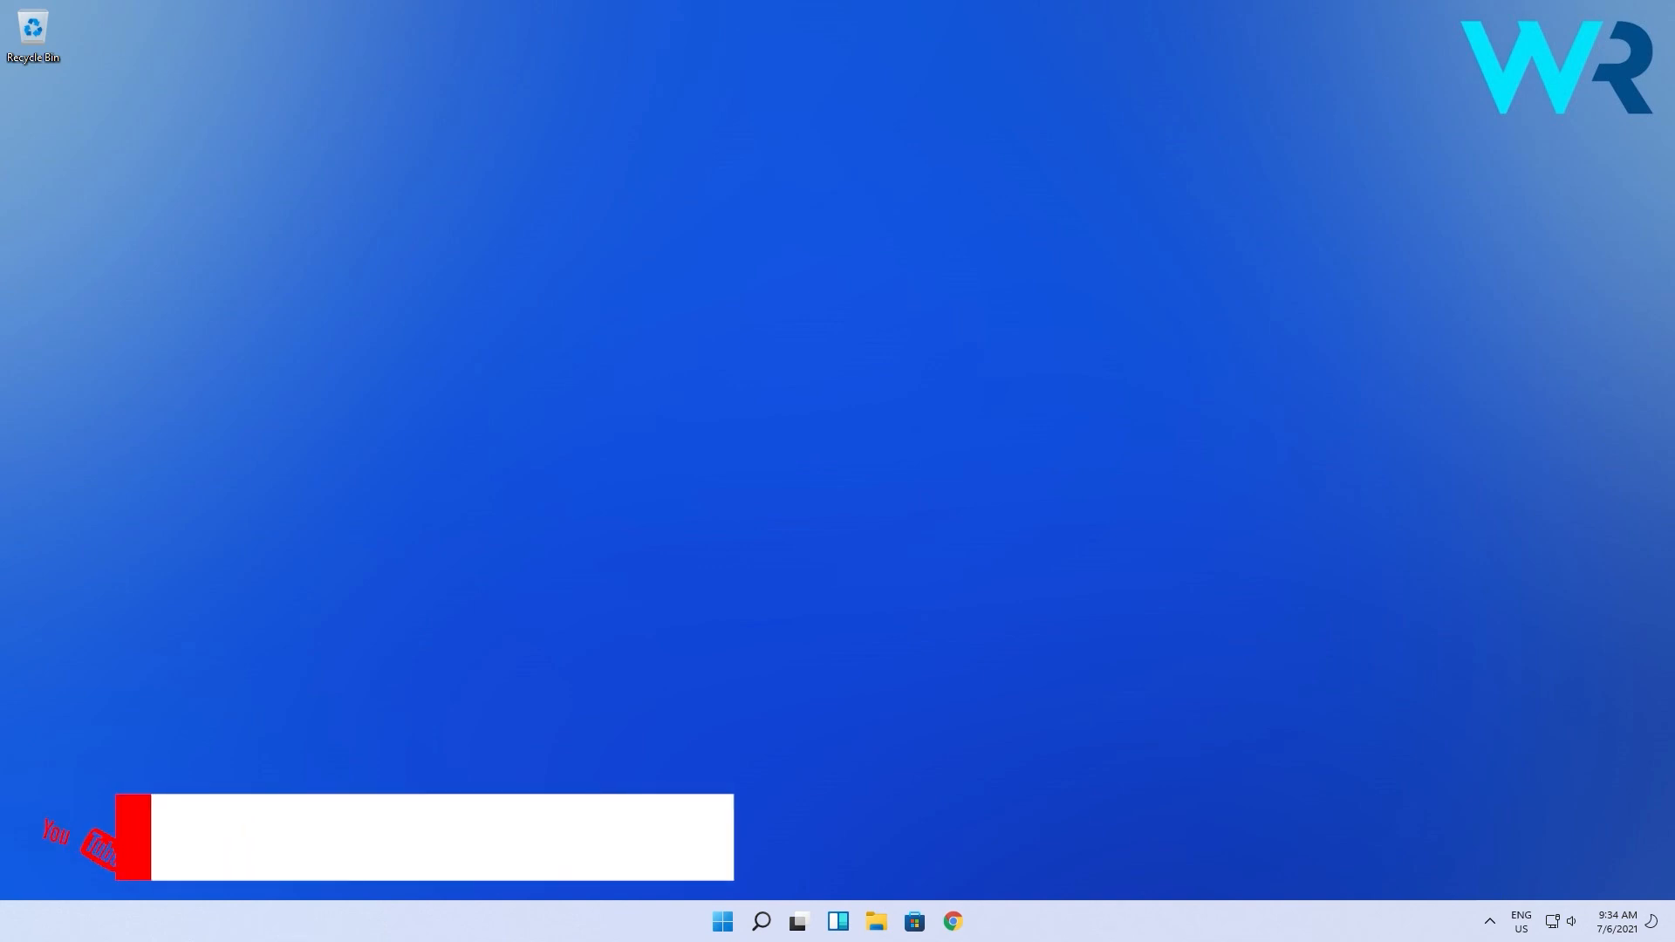
{"action": "type", "text": "windowsreport"}
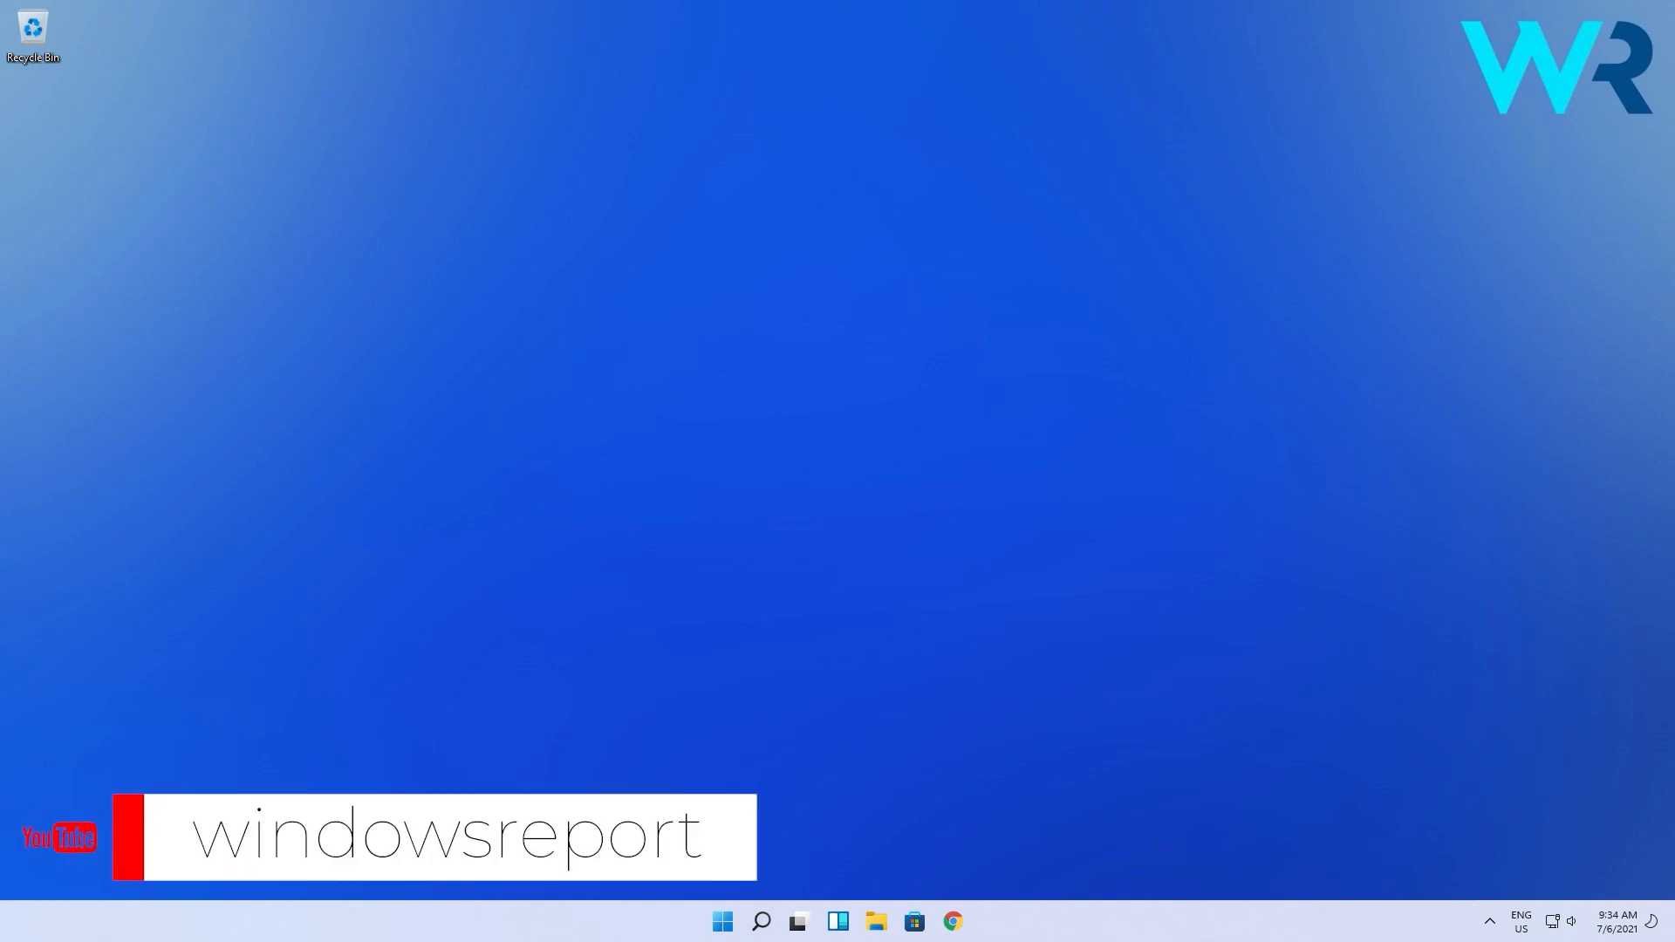